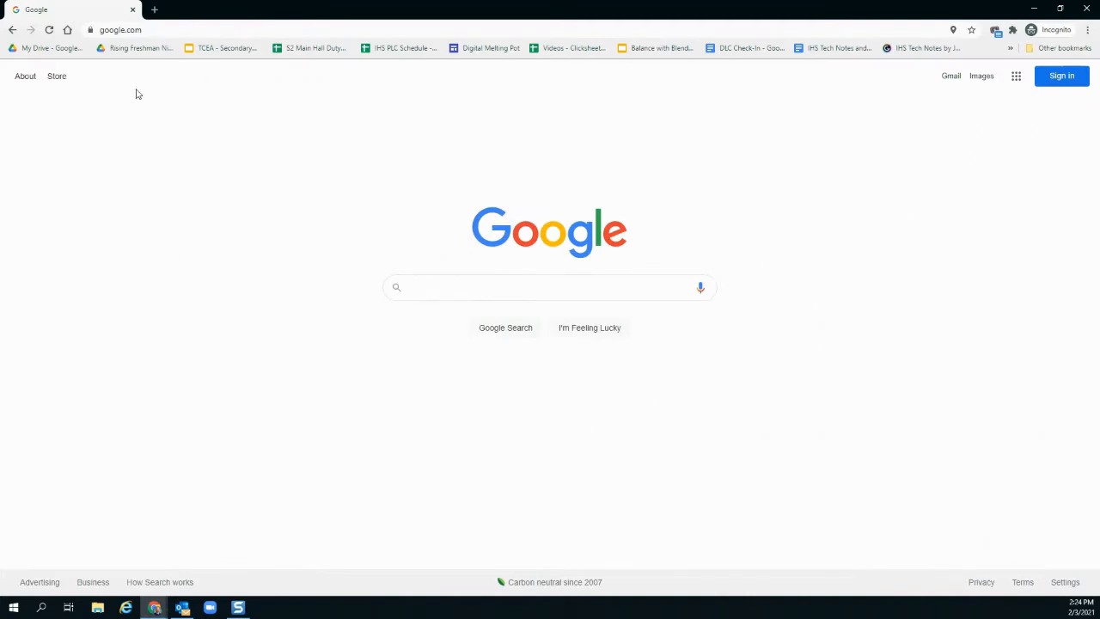
# Go to genial.ly and sign up for a free account to reach the dashboard
pyautogui.click(124, 29)
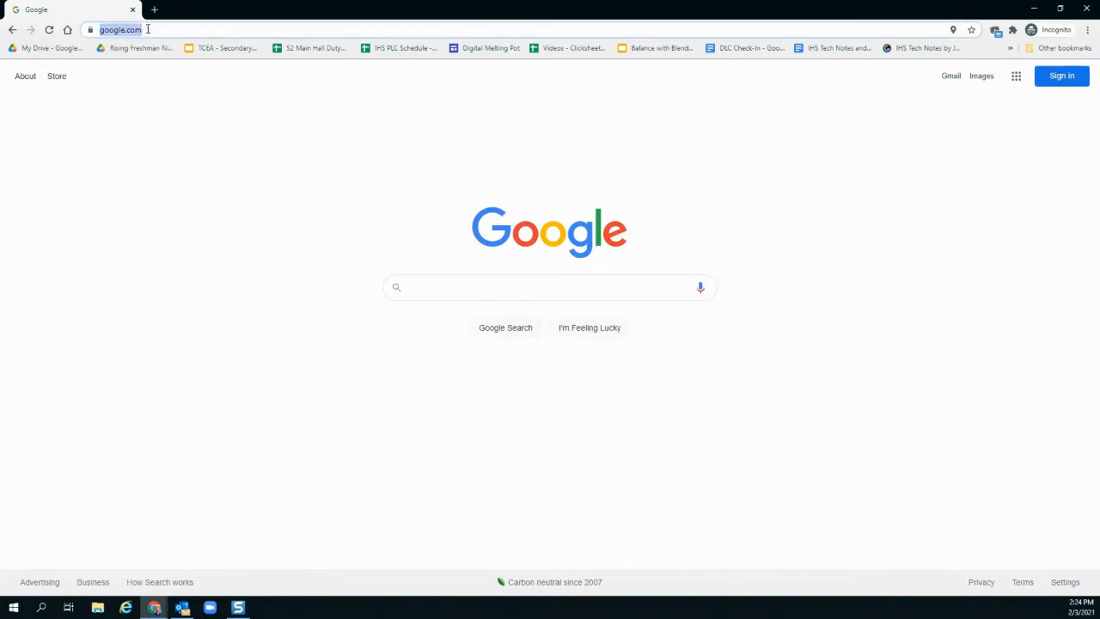
pyautogui.write('genial.ly')
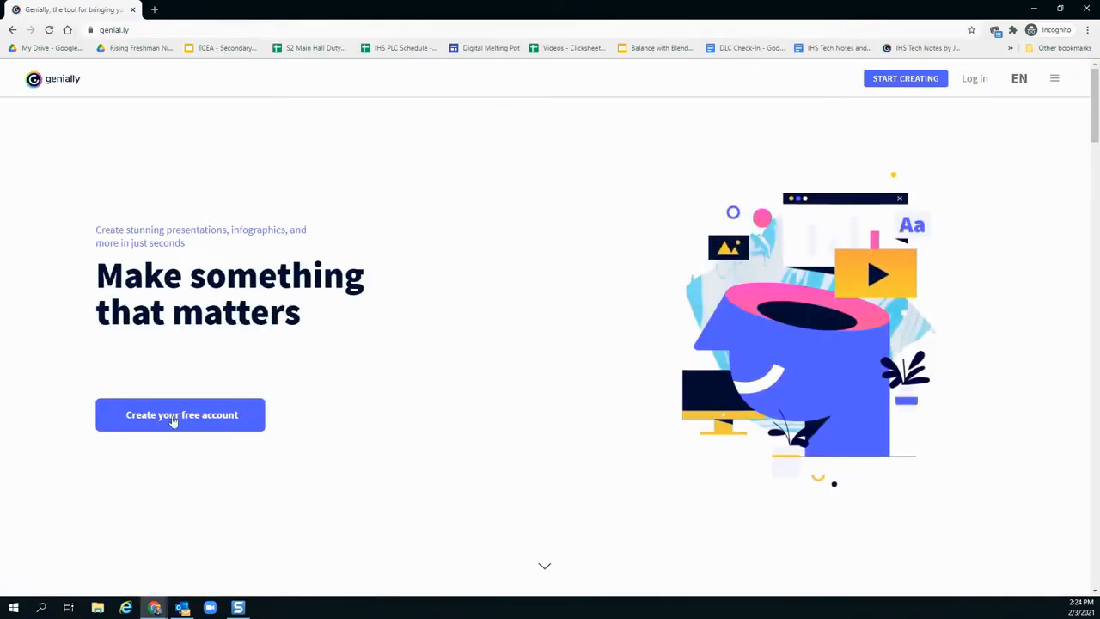
pyautogui.click(181, 414)
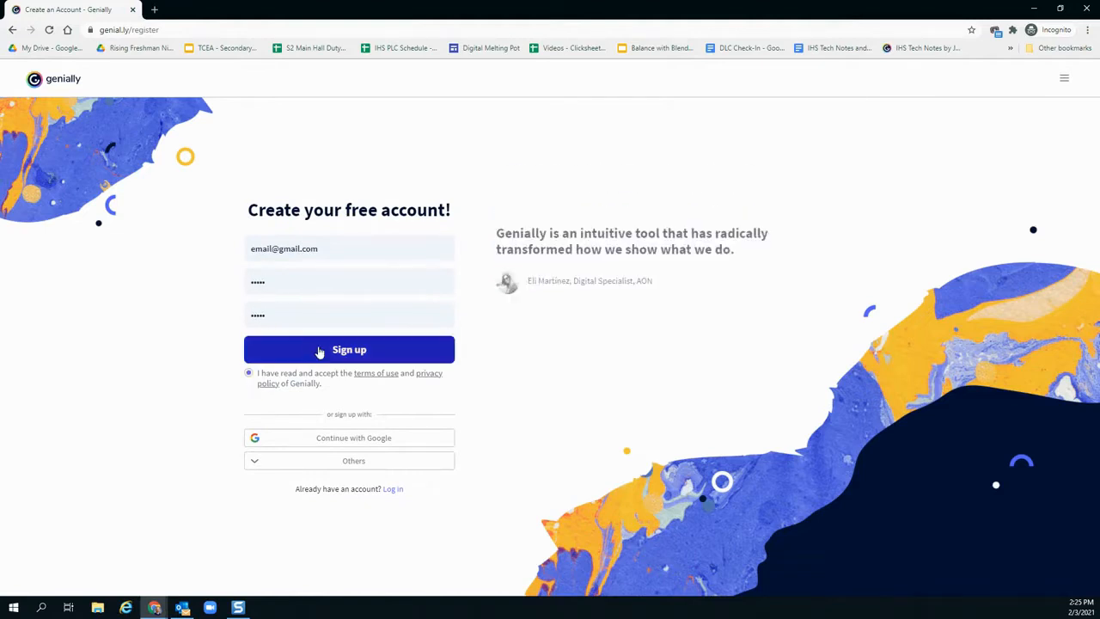
pyautogui.click(349, 349)
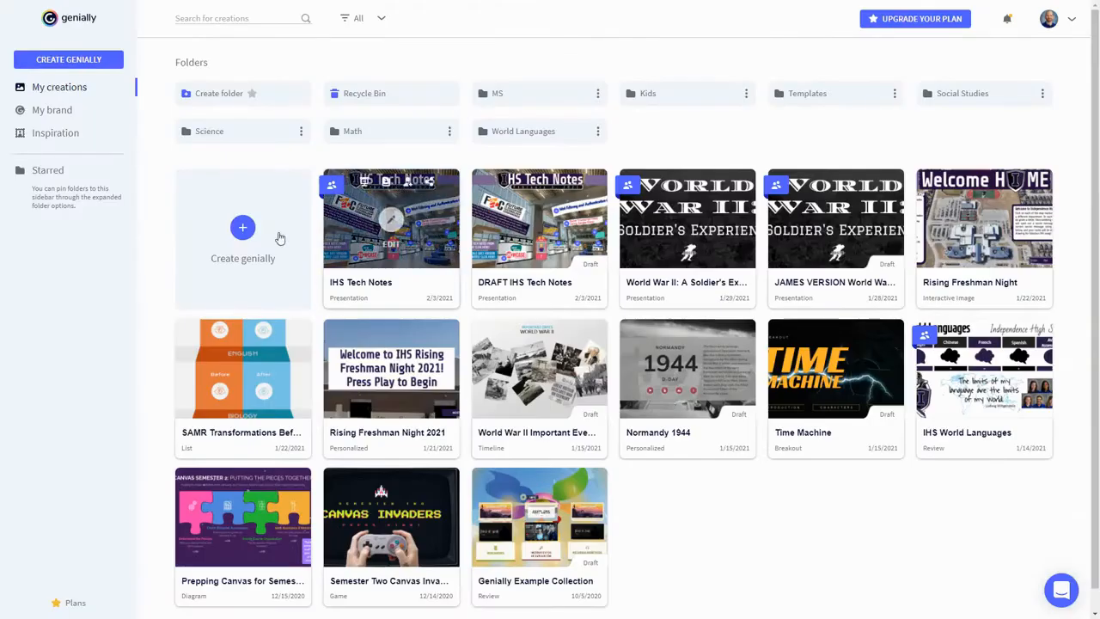
# Start a new creation from the free Breakout Mystery gamification template
pyautogui.click(242, 227)
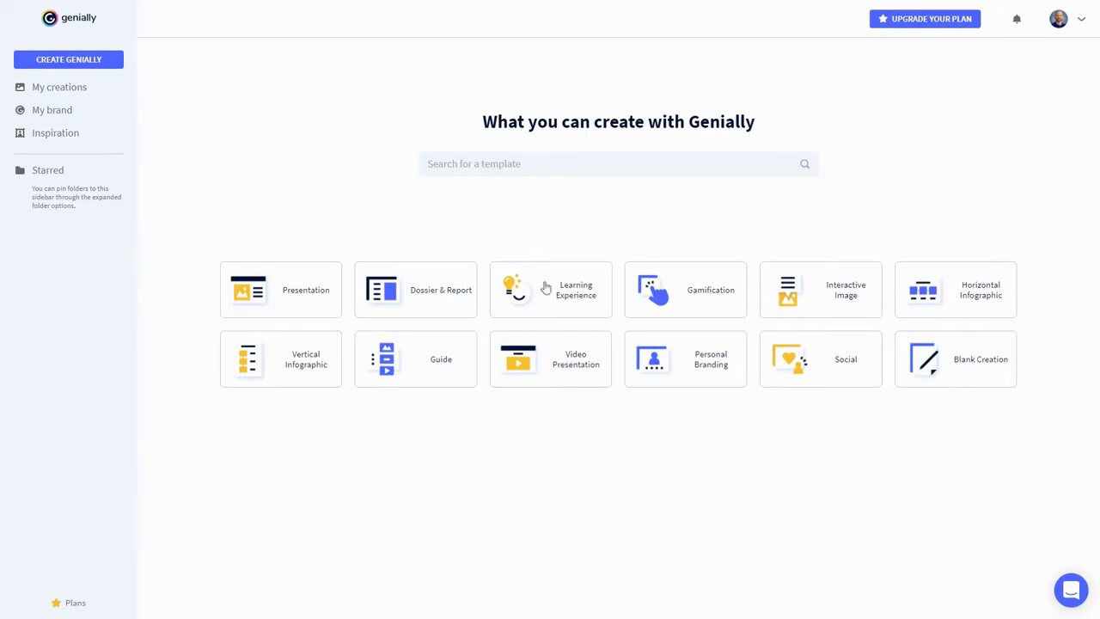
pyautogui.click(684, 289)
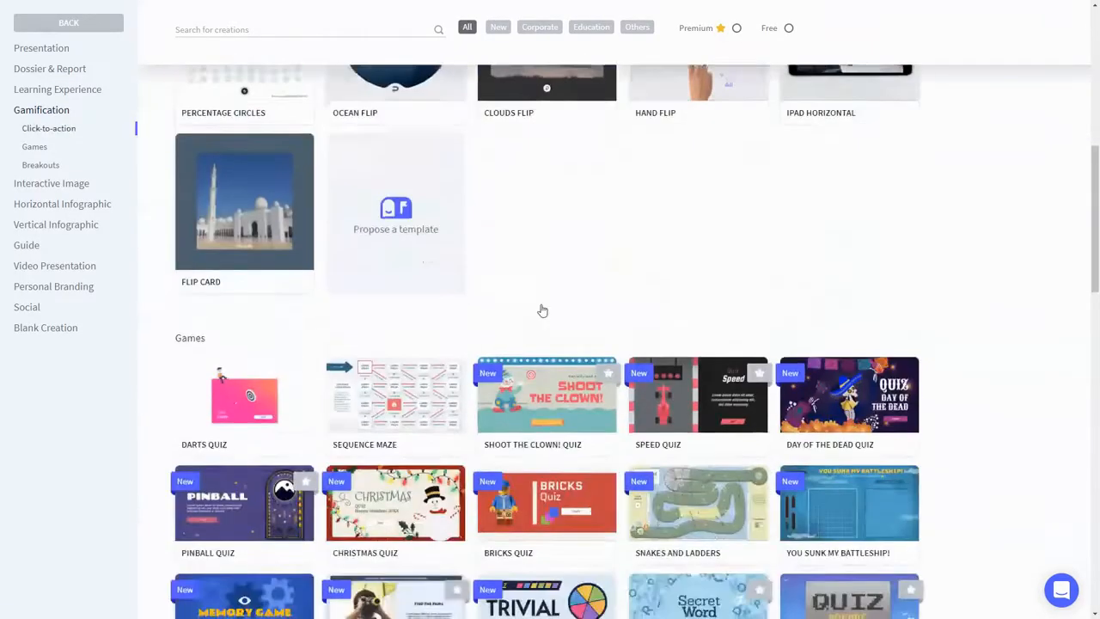
pyautogui.click(42, 165)
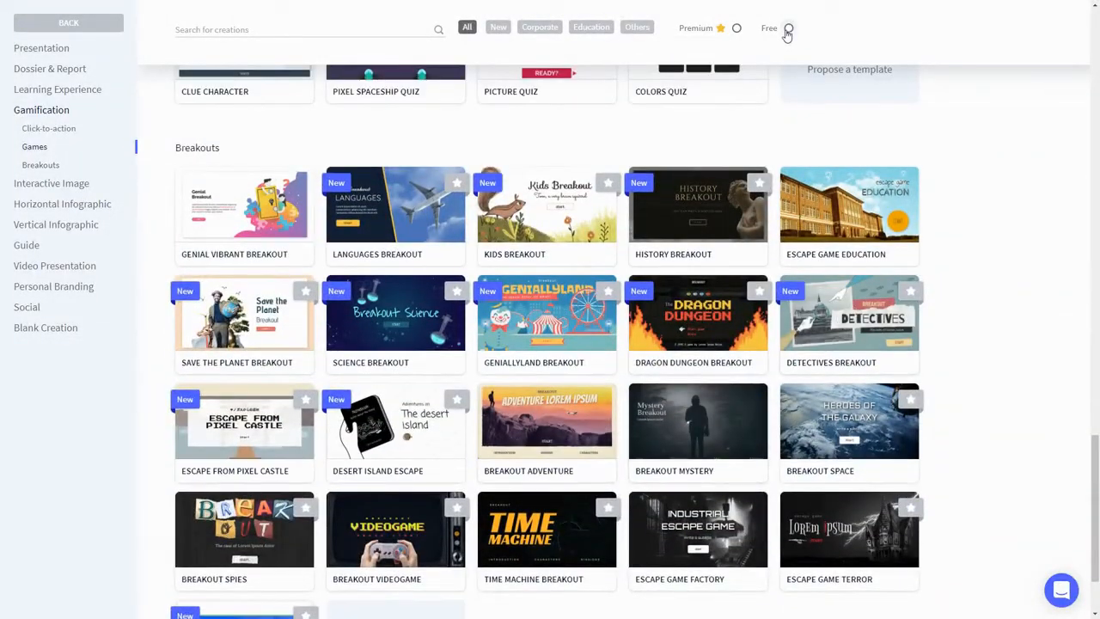
pyautogui.click(787, 27)
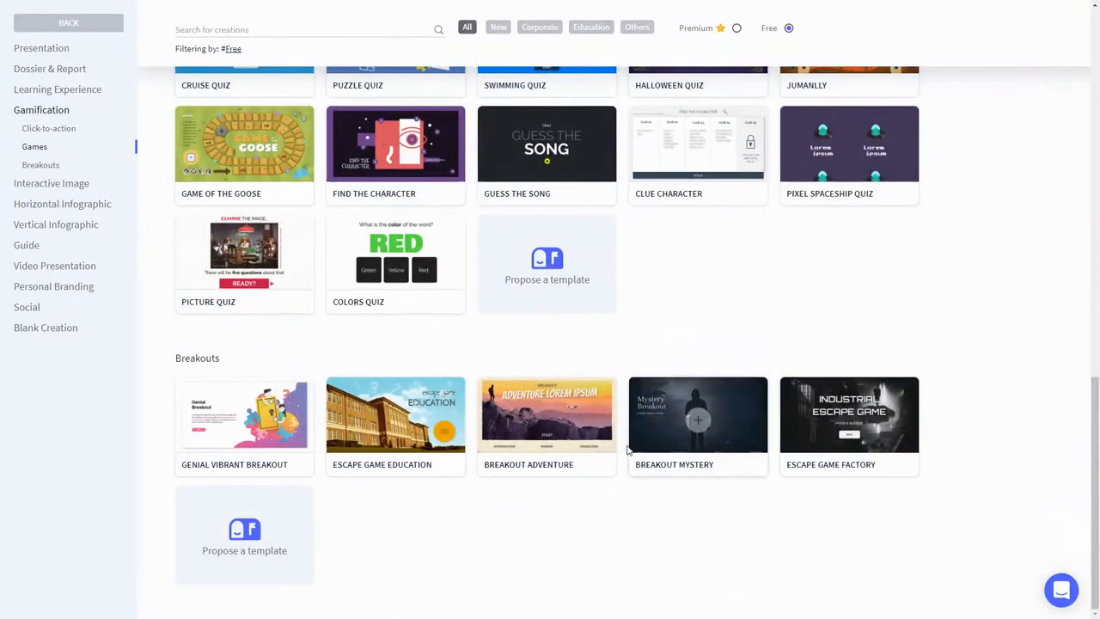
pyautogui.click(697, 419)
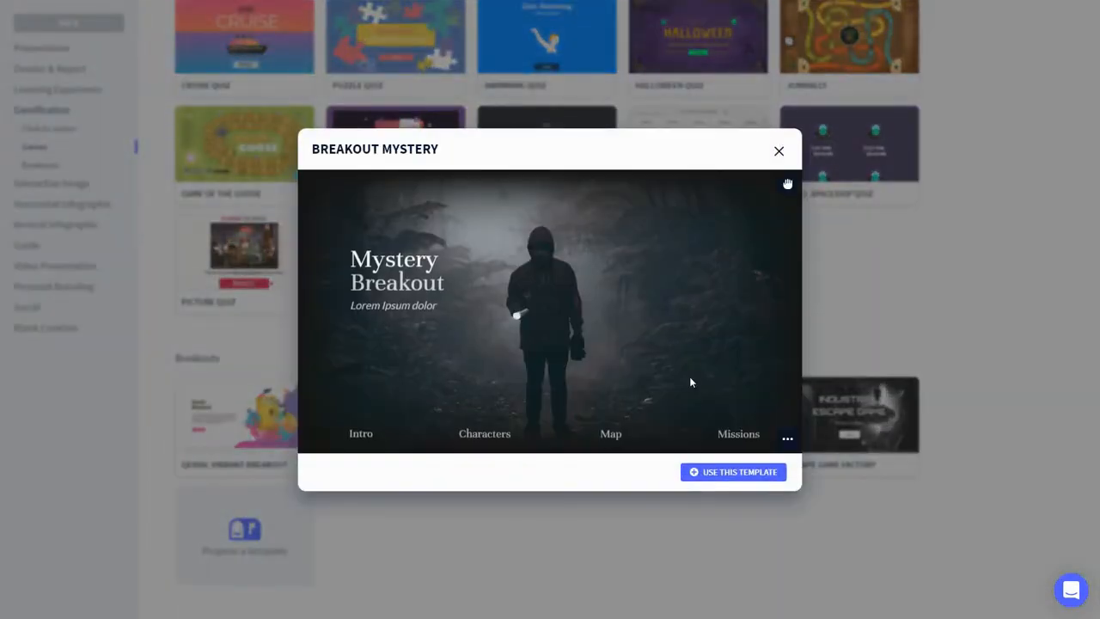
pyautogui.click(732, 471)
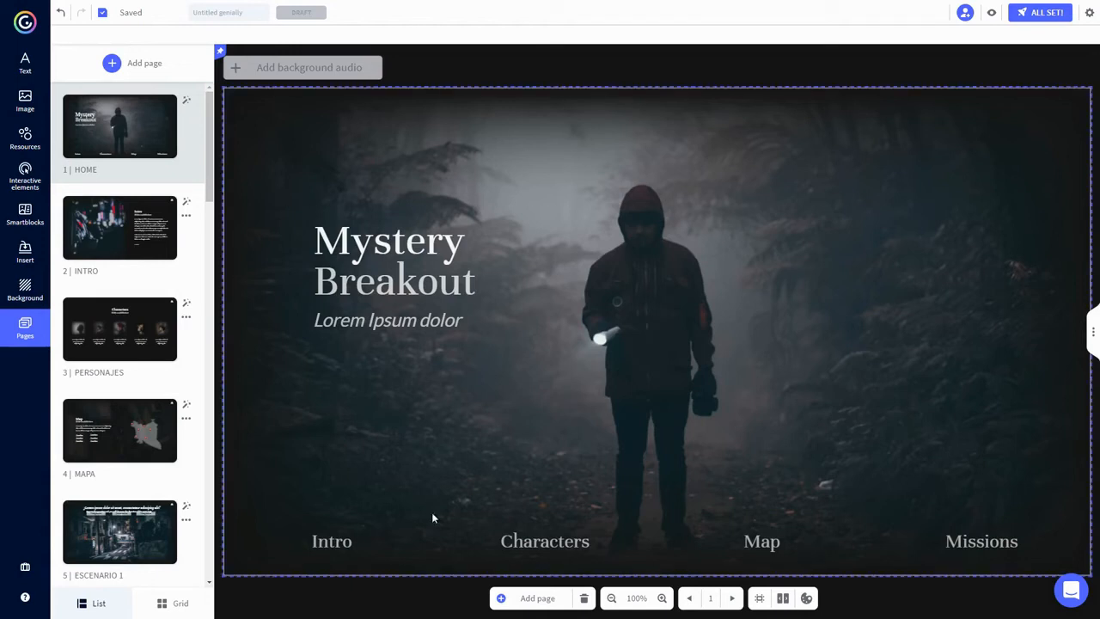
pyautogui.moveTo(725, 380)
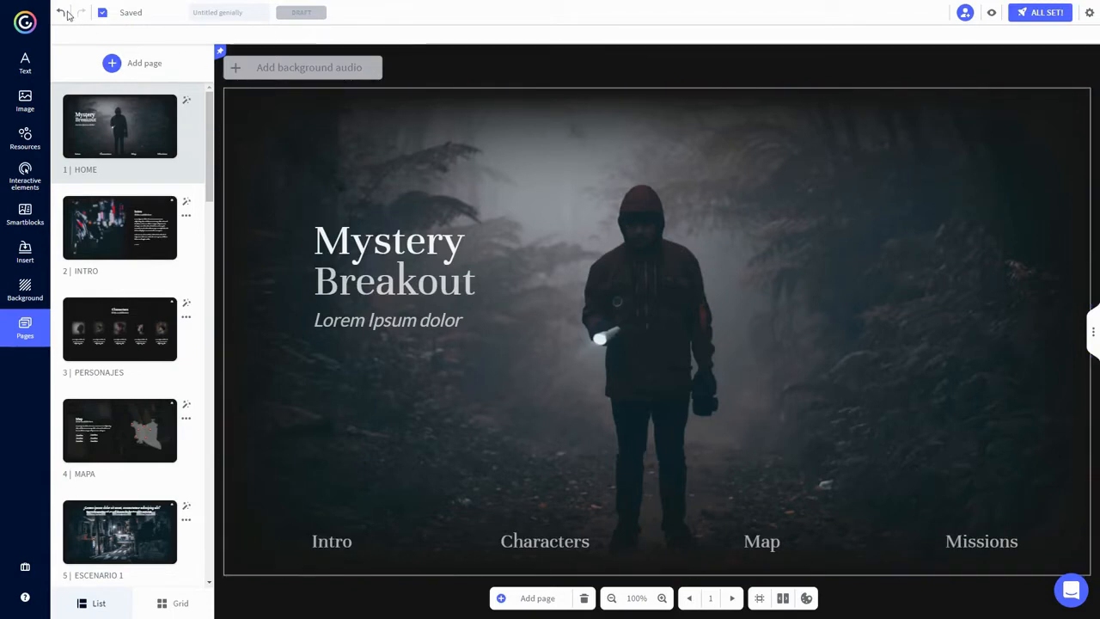
pyautogui.moveTo(130, 14)
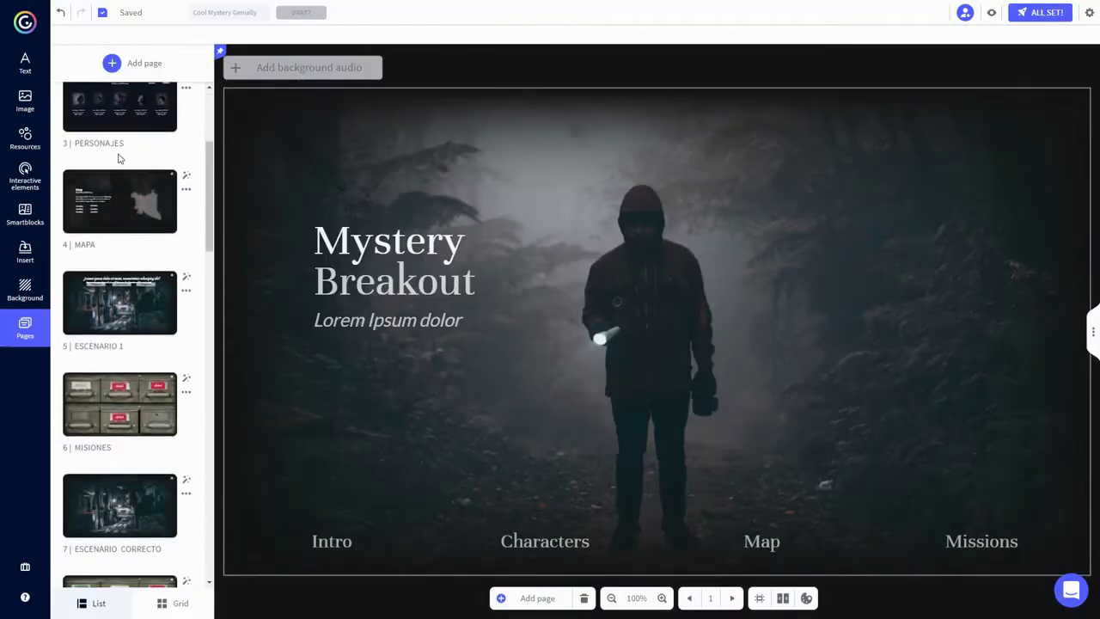
# Rename page 3 to People and delete the duplicated INTRO Copy page
pyautogui.scroll(-3)
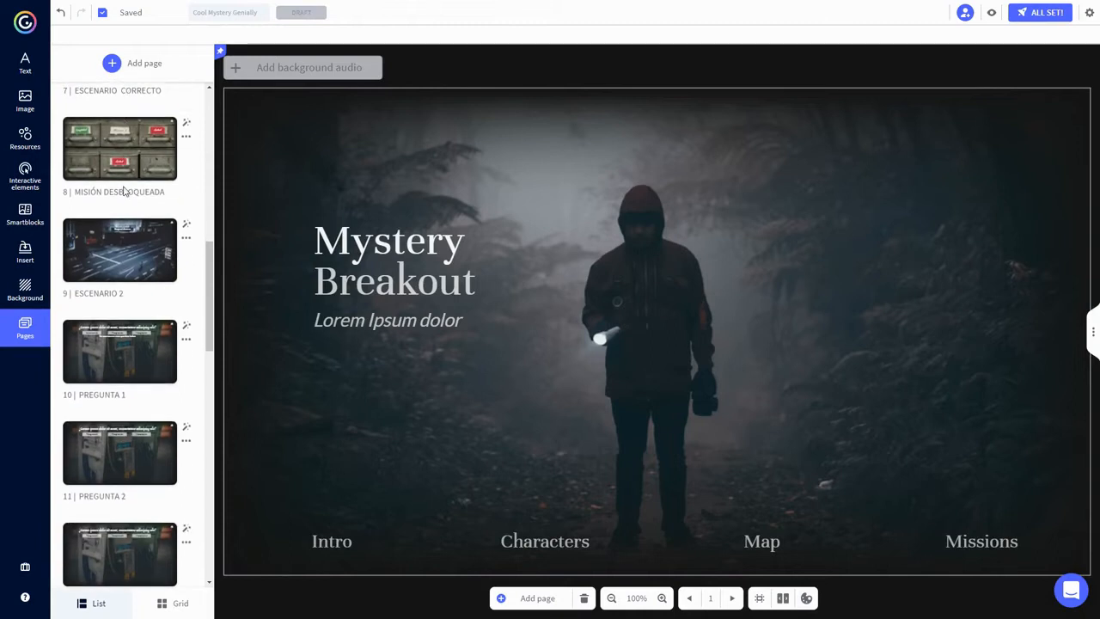
pyautogui.scroll(-3)
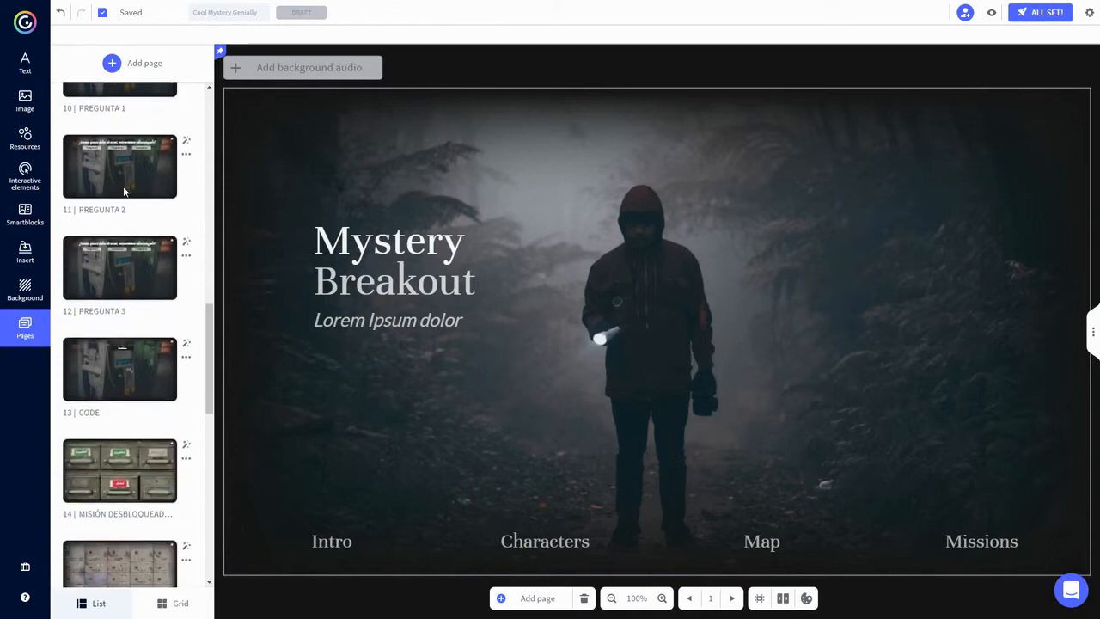
pyautogui.click(120, 268)
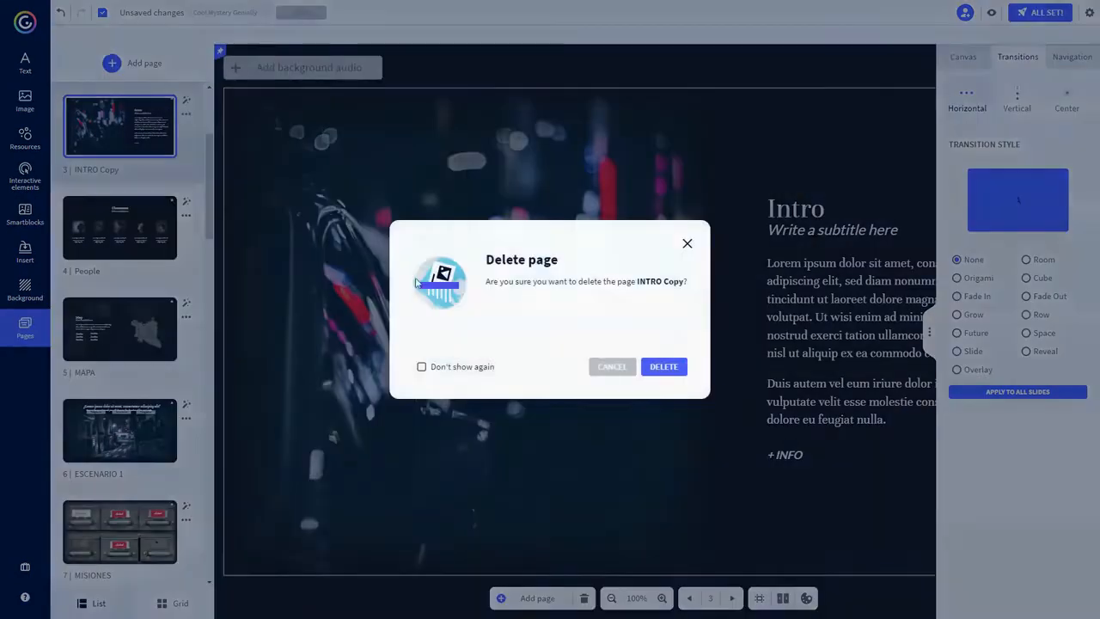
pyautogui.click(663, 366)
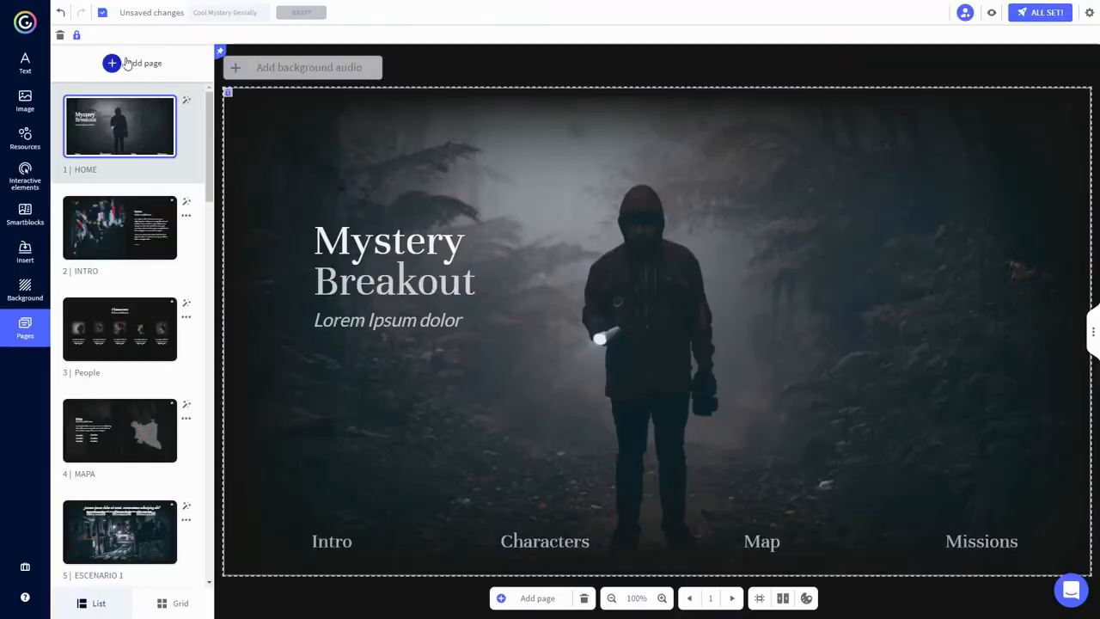
pyautogui.click(110, 61)
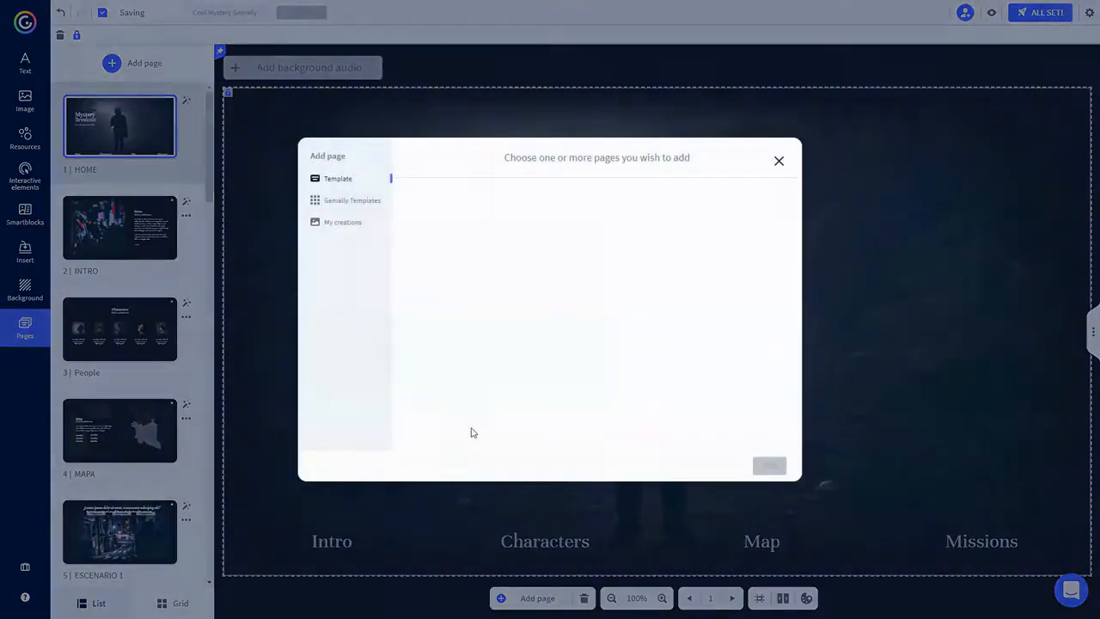
pyautogui.click(337, 177)
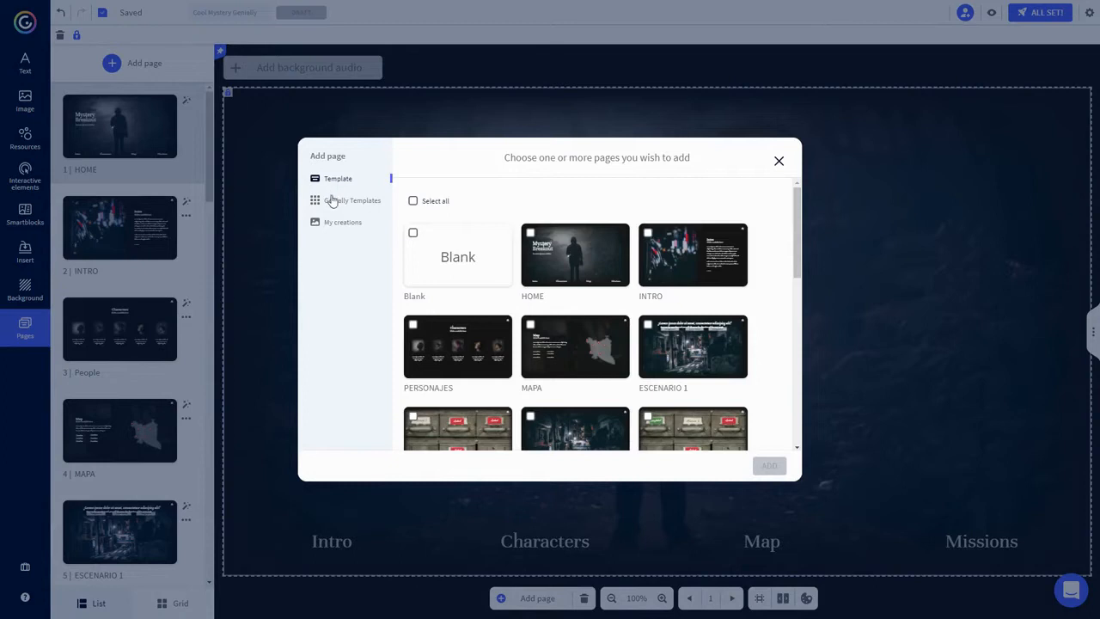
pyautogui.click(353, 199)
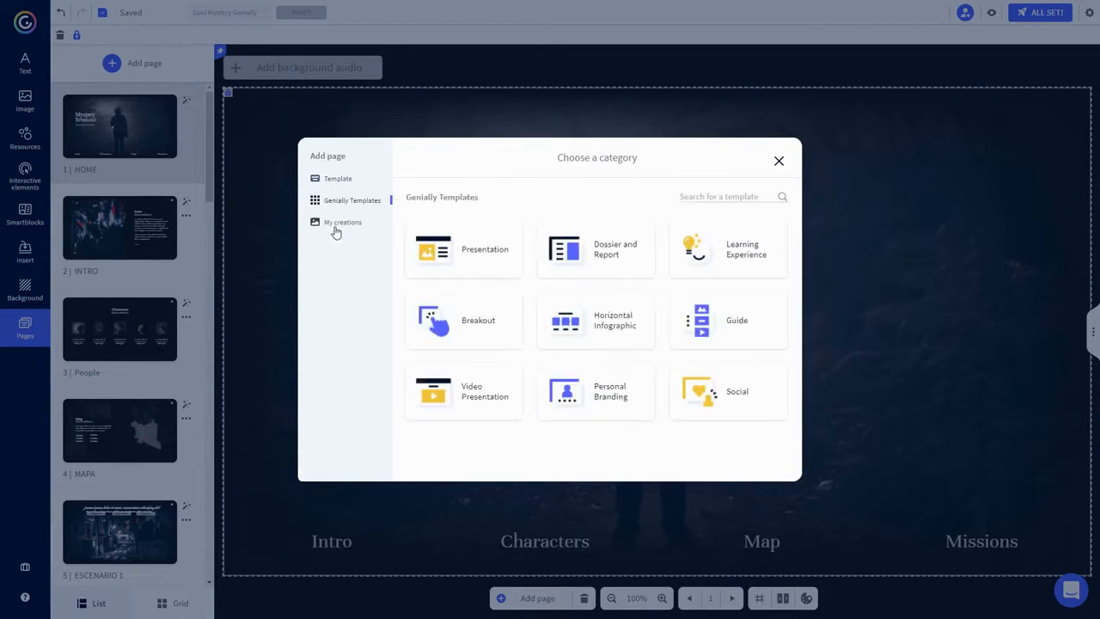
pyautogui.click(343, 221)
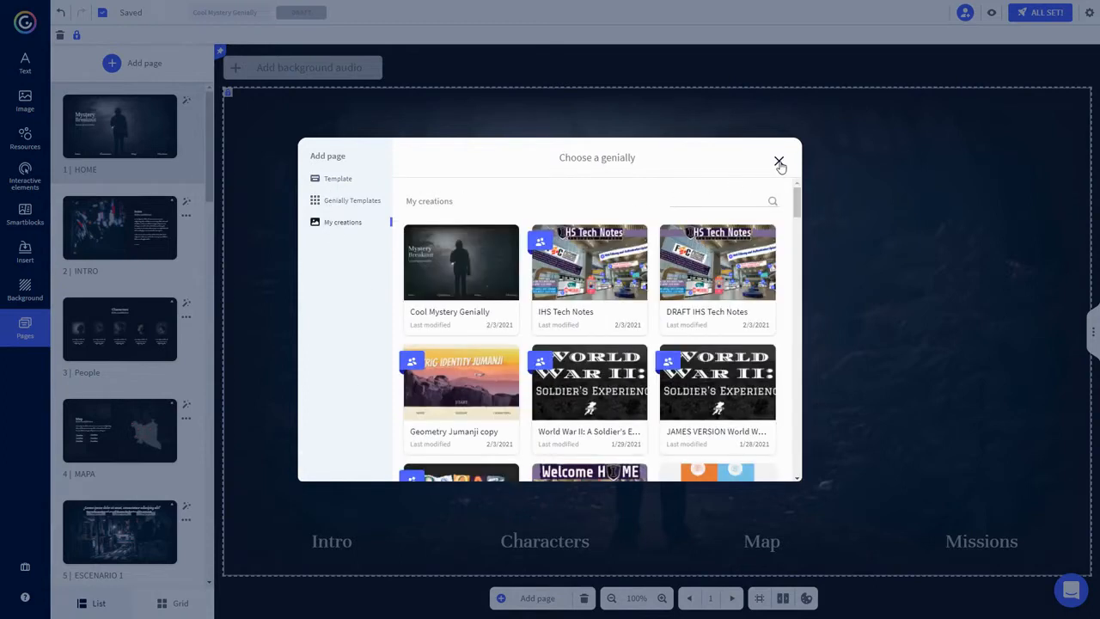
pyautogui.click(780, 161)
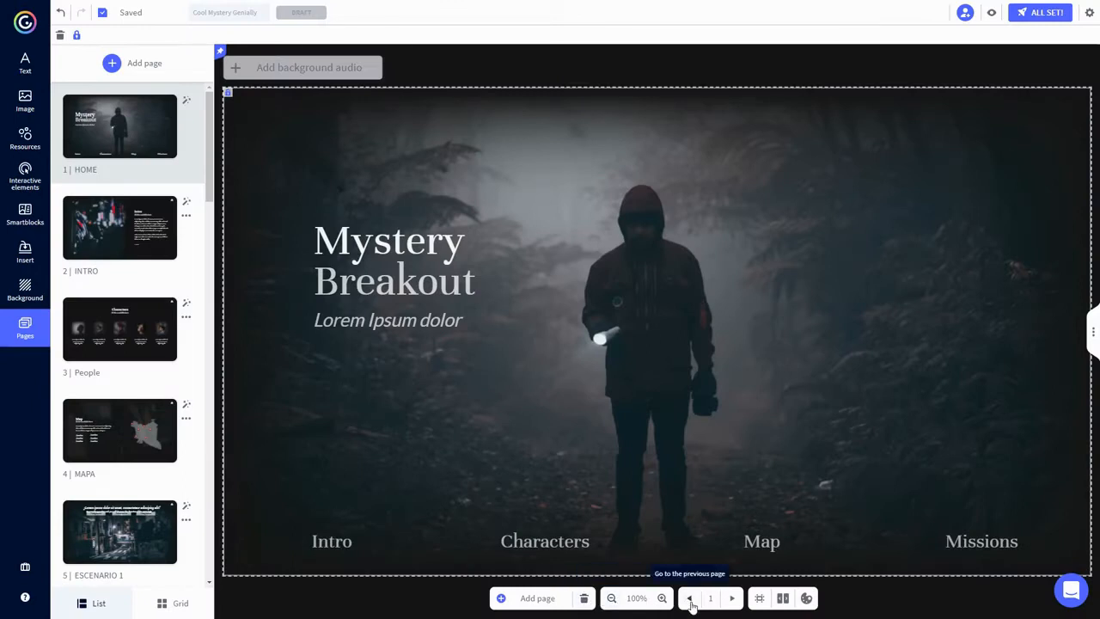
pyautogui.moveTo(758, 598)
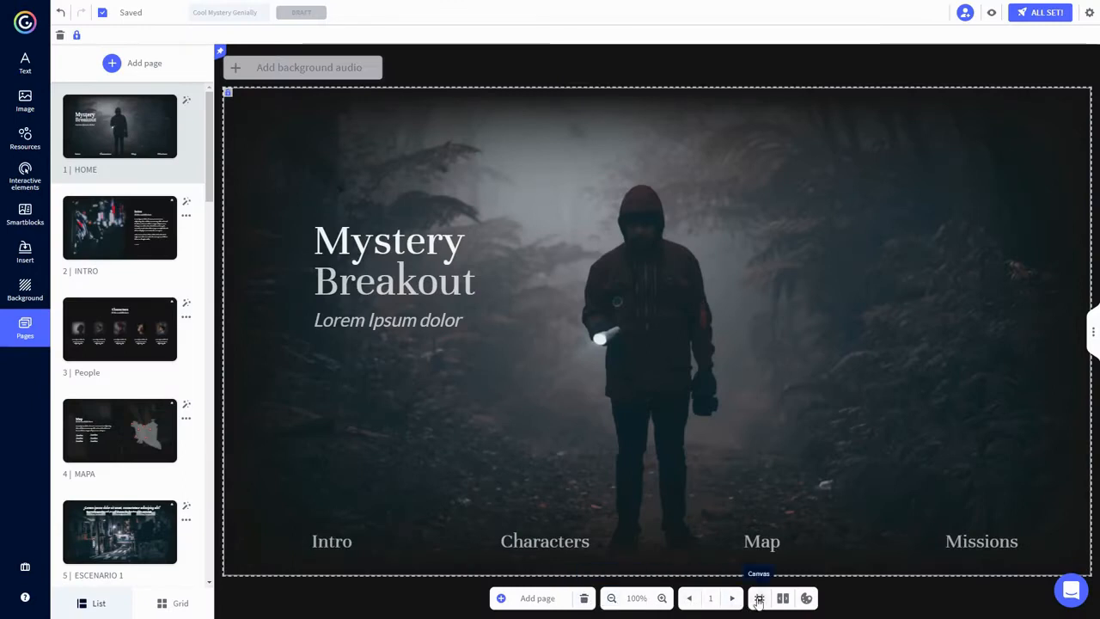
pyautogui.moveTo(806, 598)
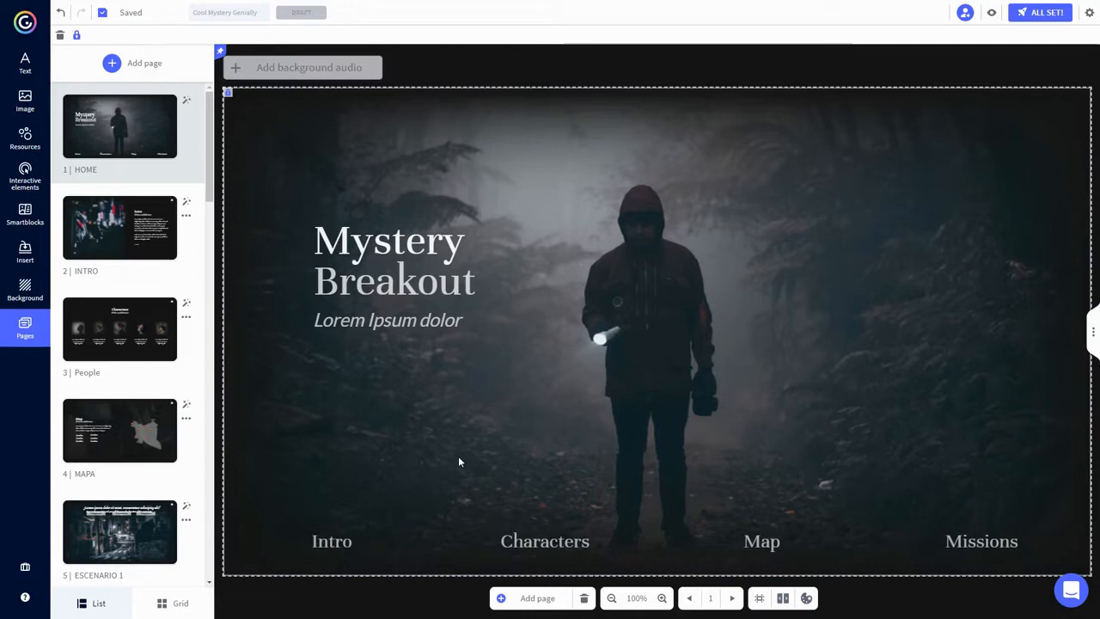
pyautogui.moveTo(10, 33)
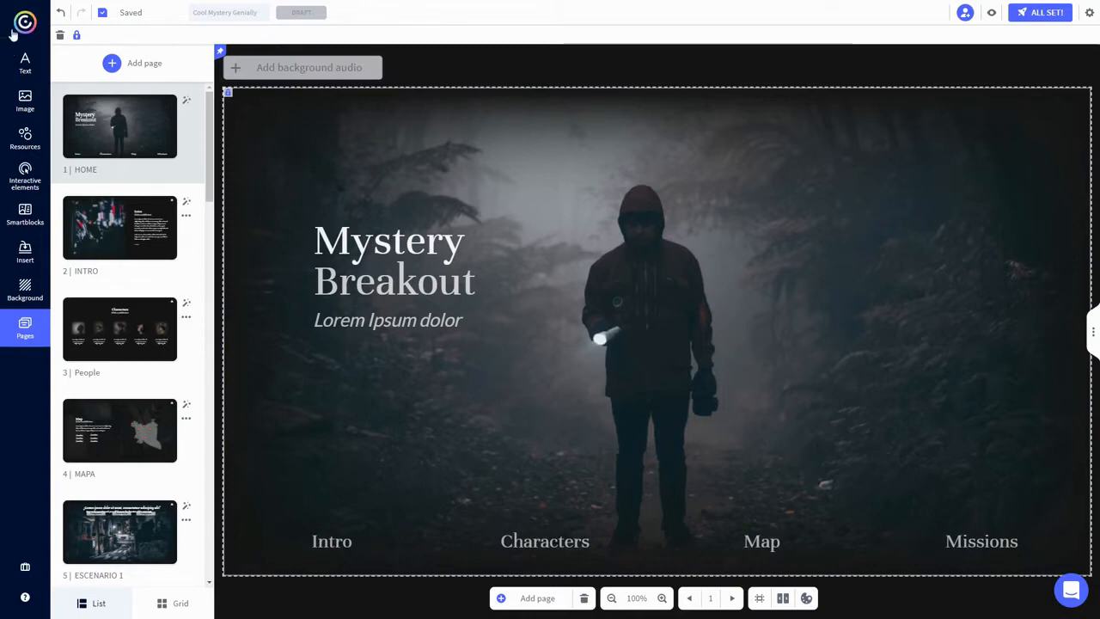
pyautogui.moveTo(24, 64)
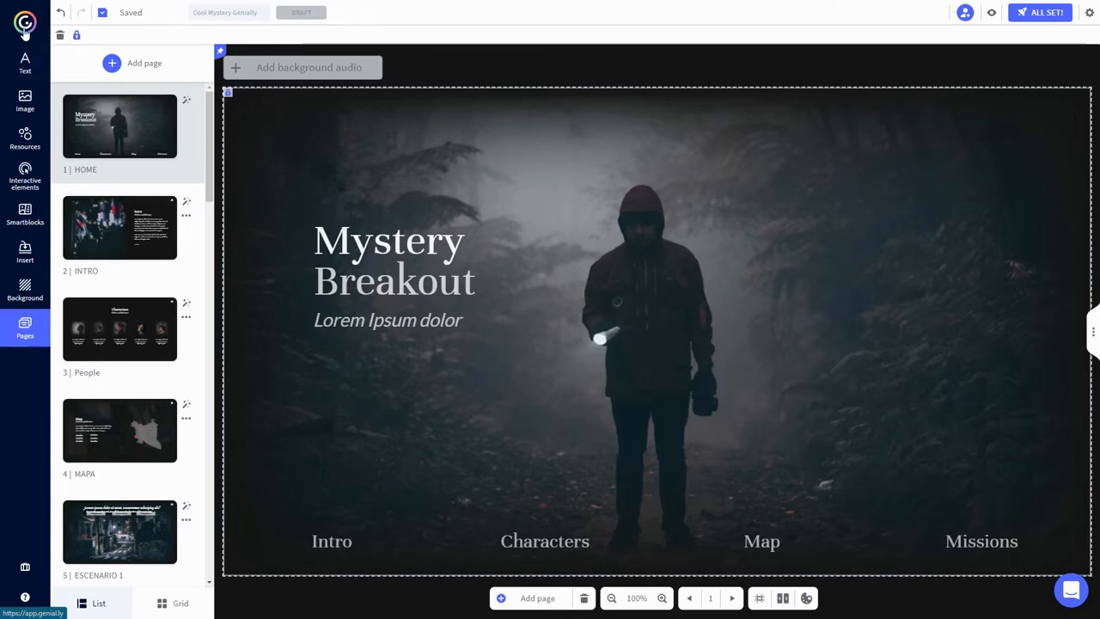
pyautogui.click(26, 61)
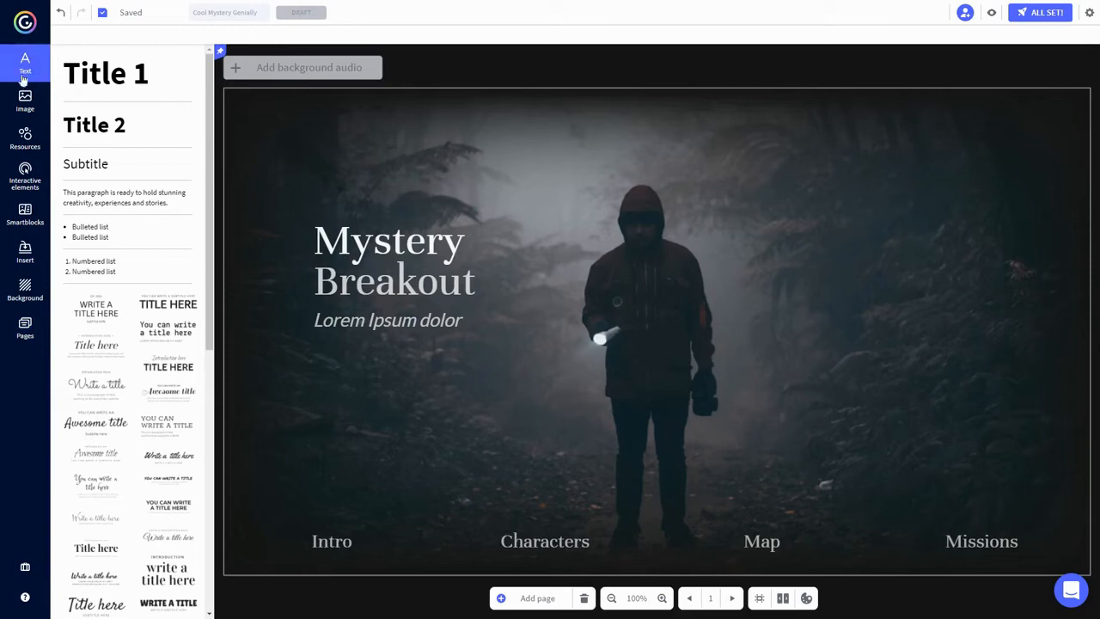
pyautogui.click(24, 98)
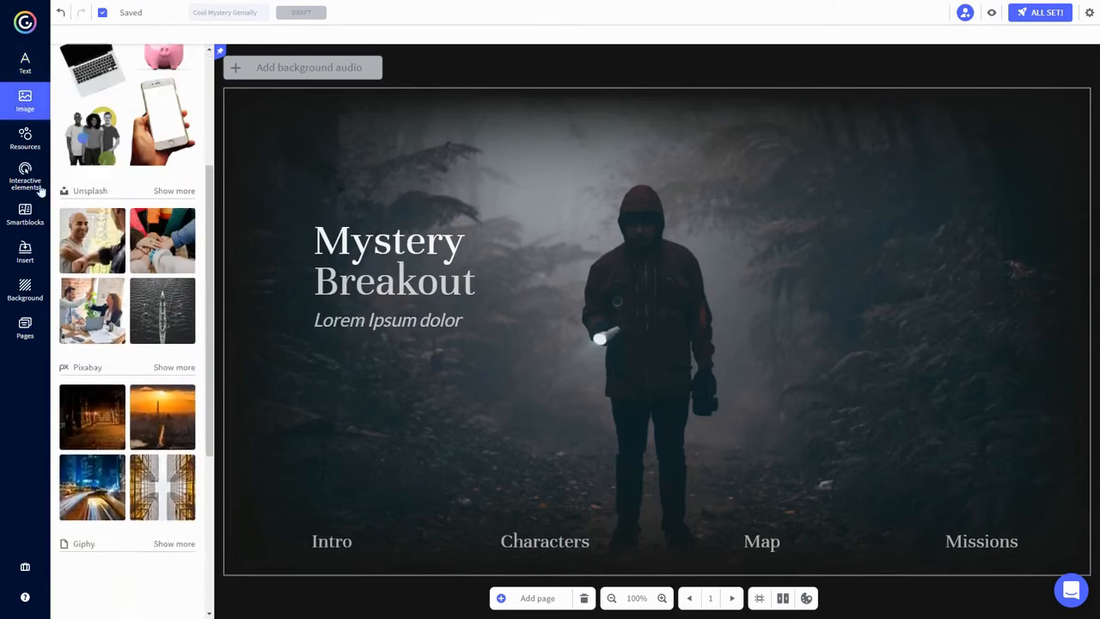
pyautogui.click(24, 137)
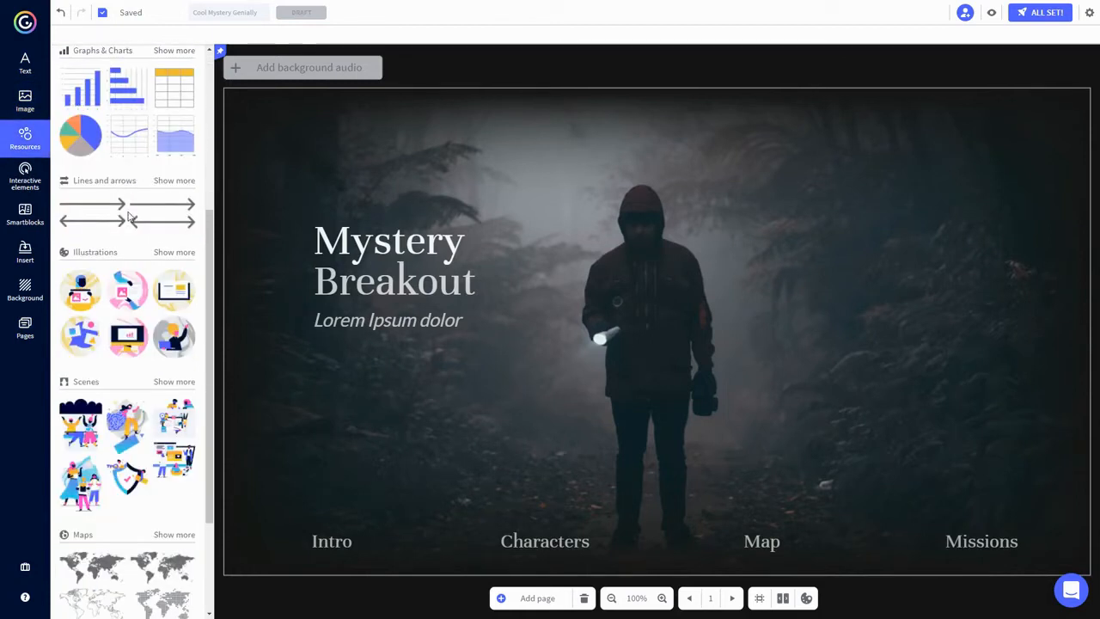
pyautogui.click(24, 175)
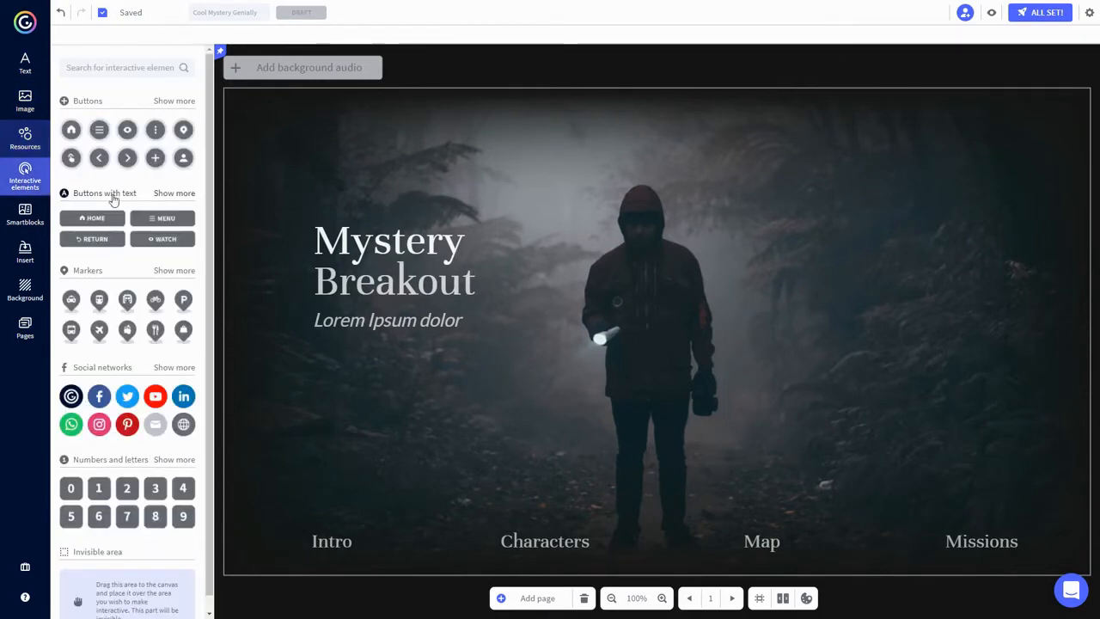
pyautogui.scroll(-3)
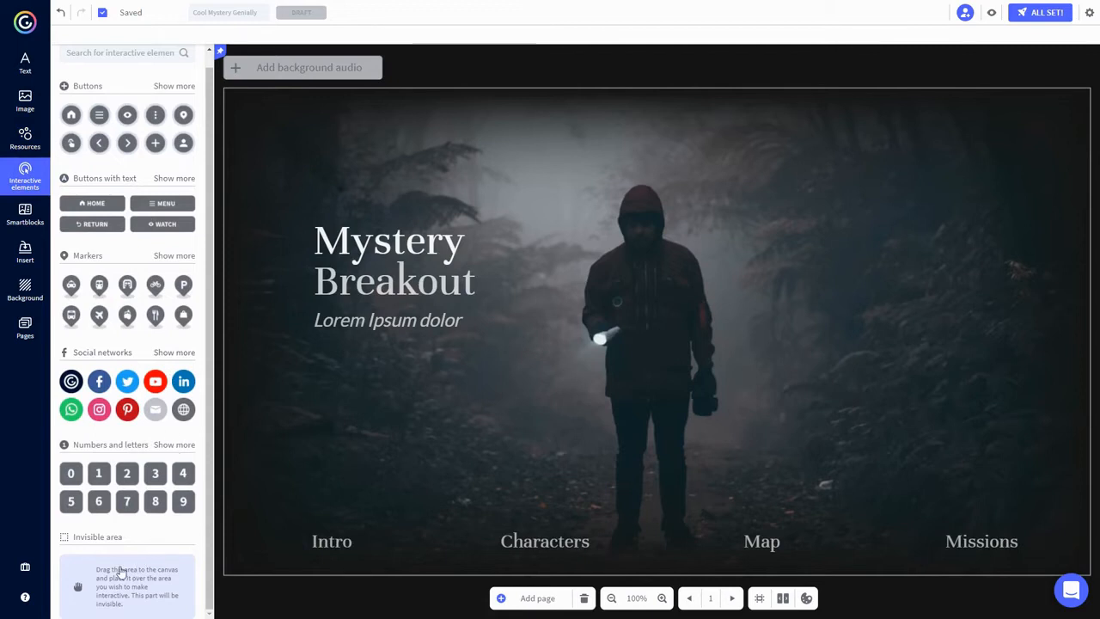
pyautogui.click(25, 213)
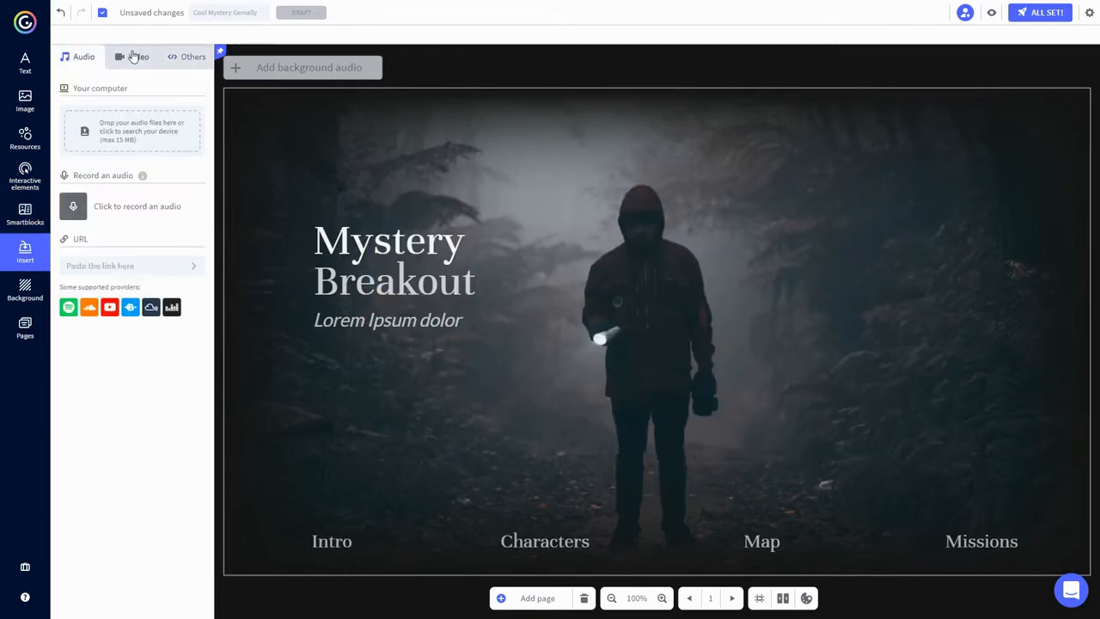
pyautogui.click(193, 57)
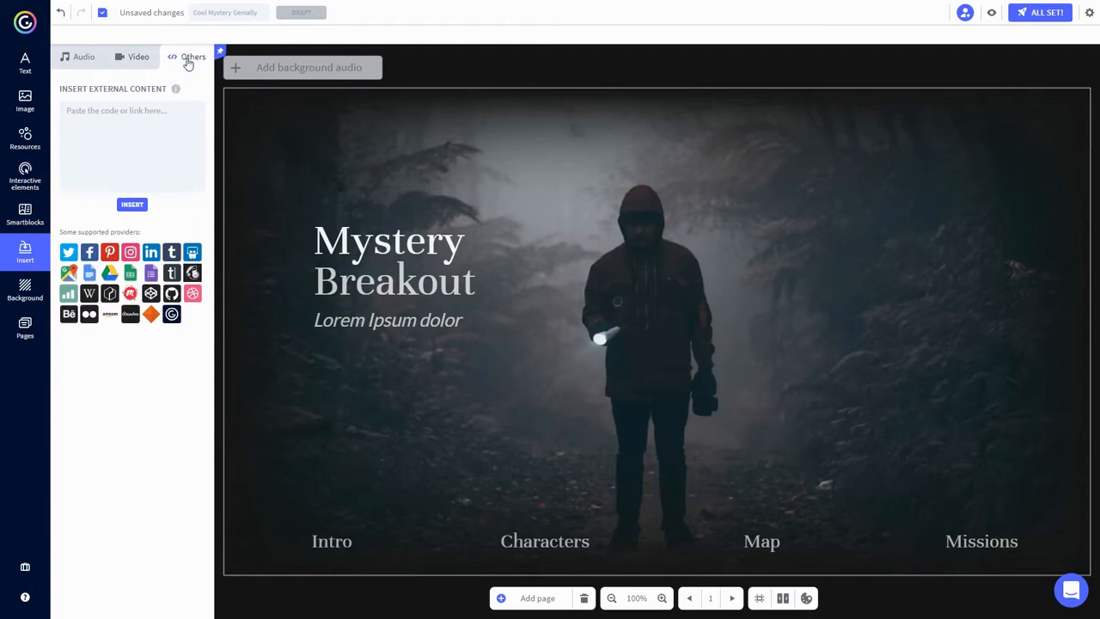
pyautogui.click(24, 289)
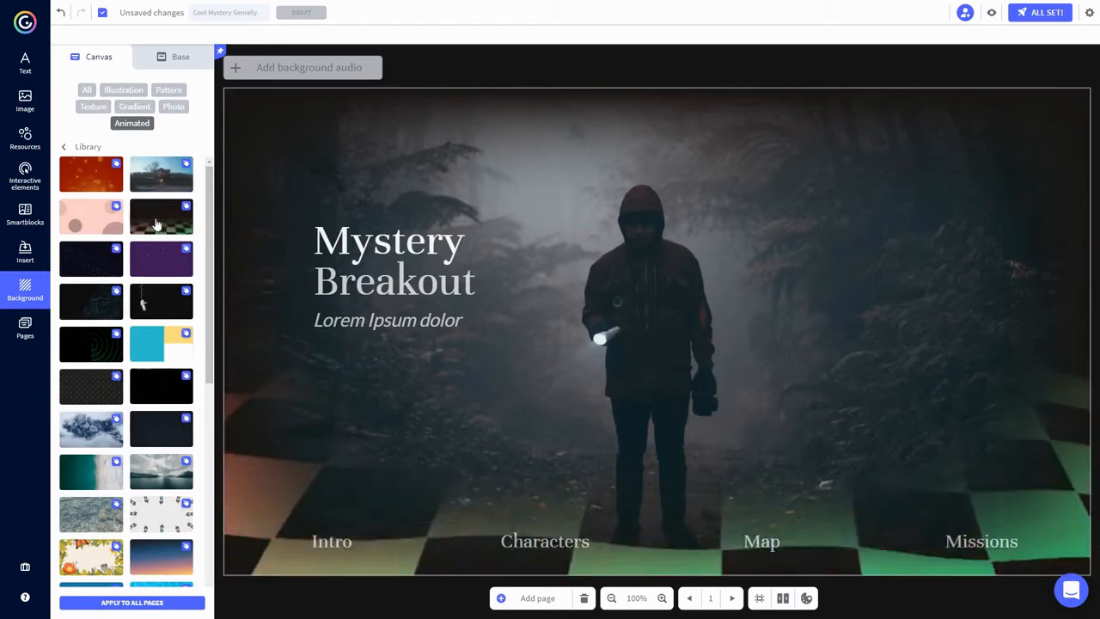
pyautogui.click(330, 540)
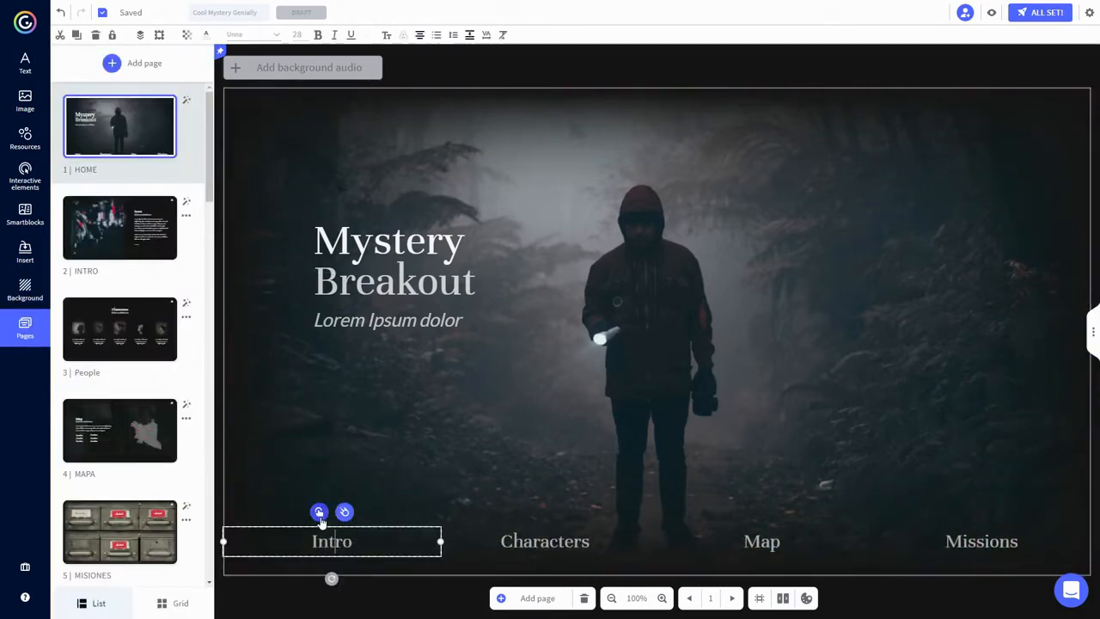
# Replace the home page title 'Mystery Breakout' with 'The DLC Mystery'
pyautogui.click(761, 540)
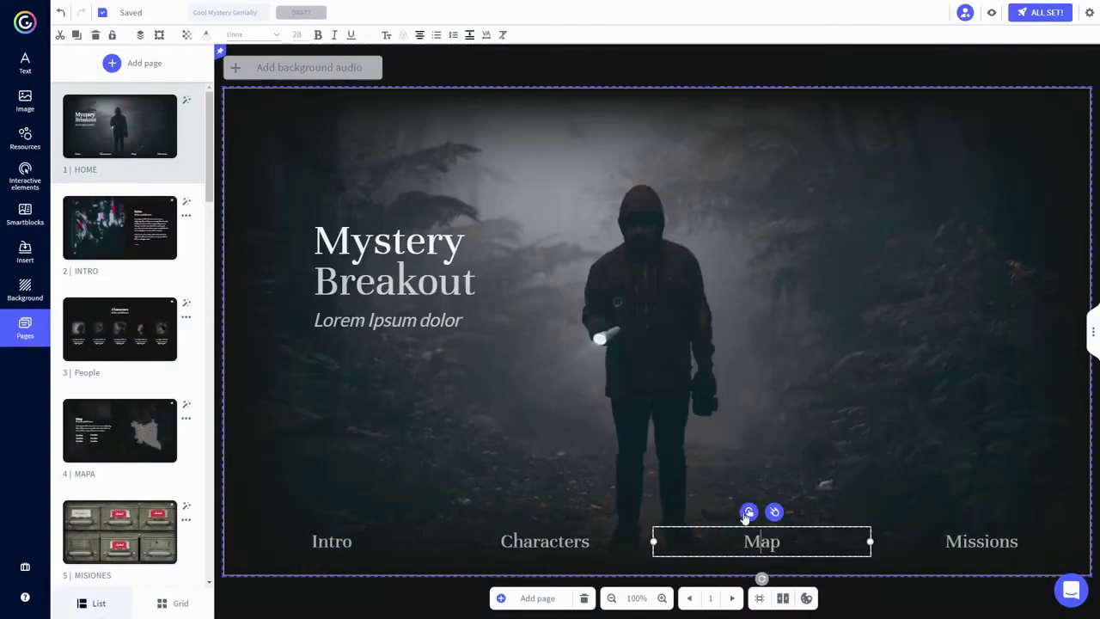
pyautogui.click(982, 540)
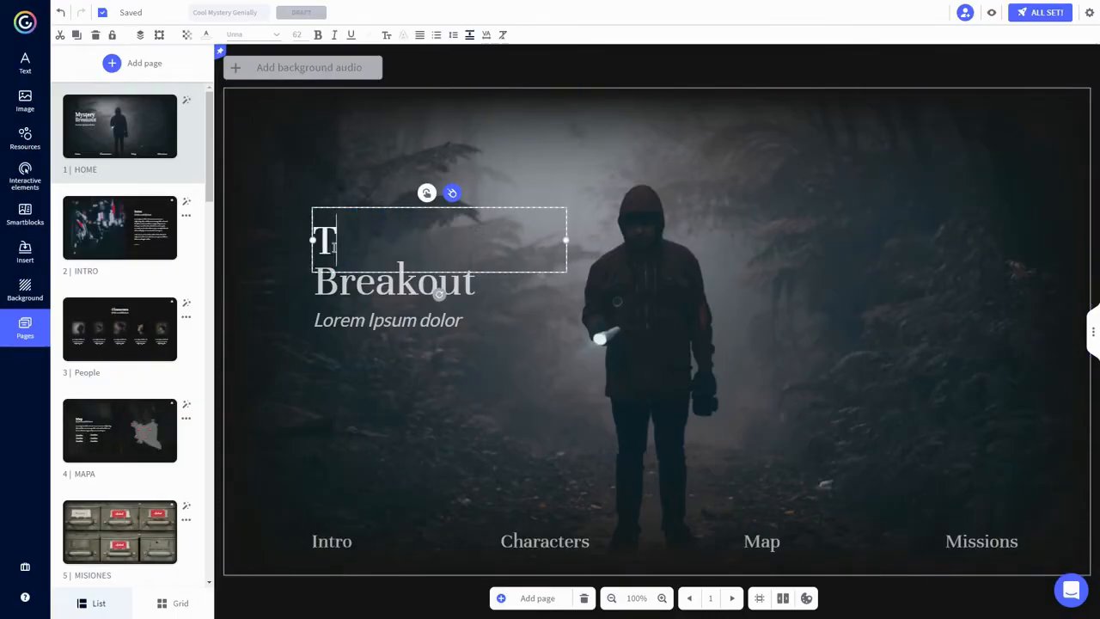
pyautogui.write('The DLC Mystery')
pyautogui.click(388, 319)
pyautogui.write('So cool!')
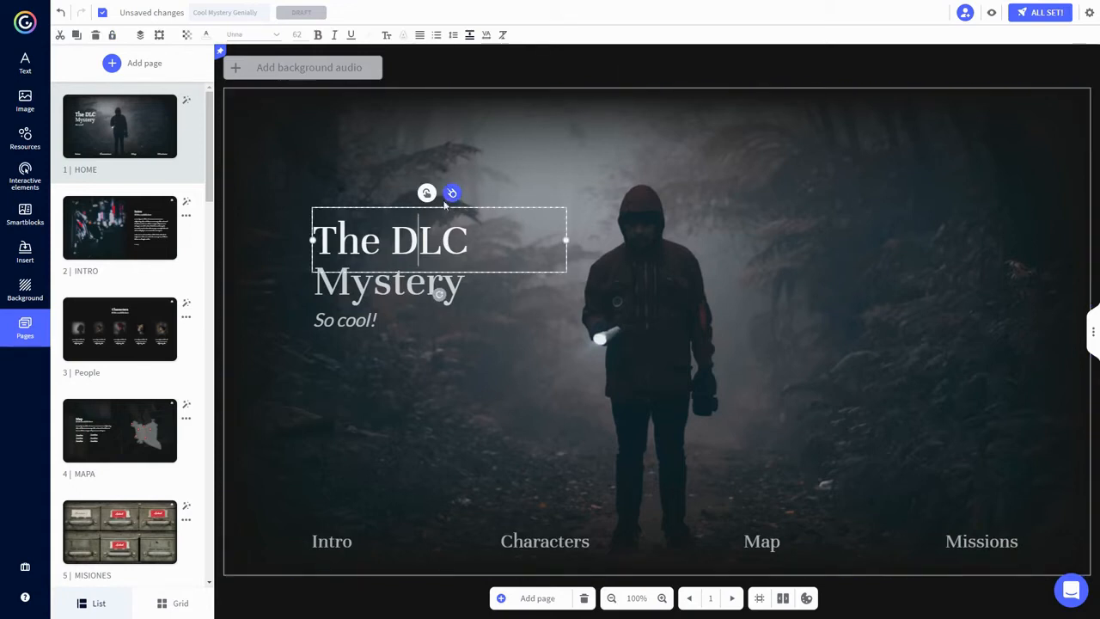
# Give the Characters label a Go to page interactivity and show the page picker
pyautogui.click(452, 193)
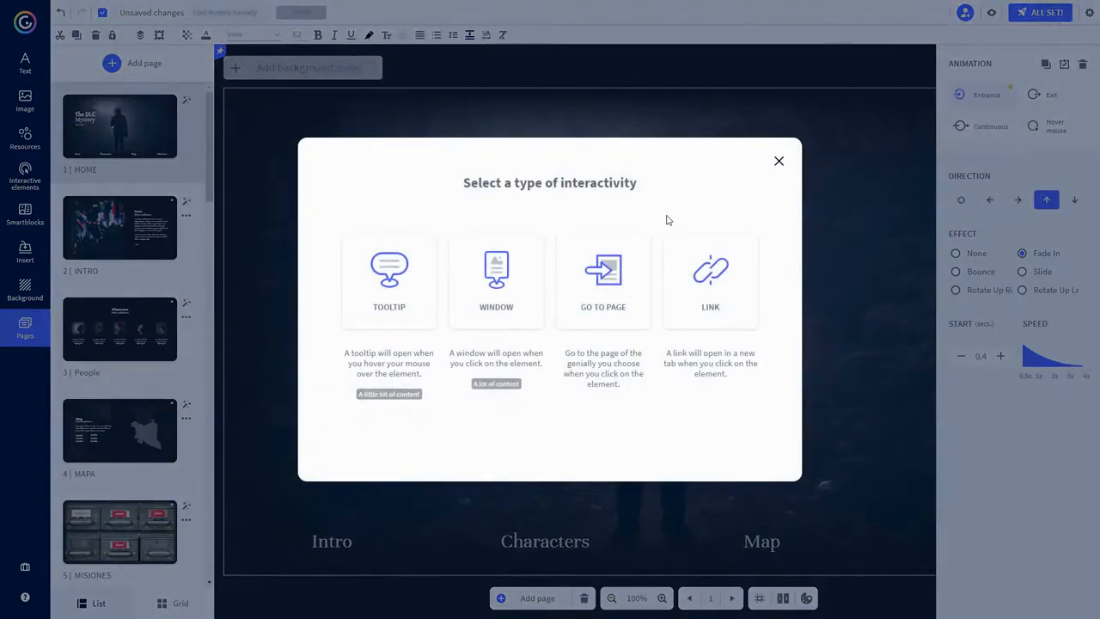
pyautogui.moveTo(547, 299)
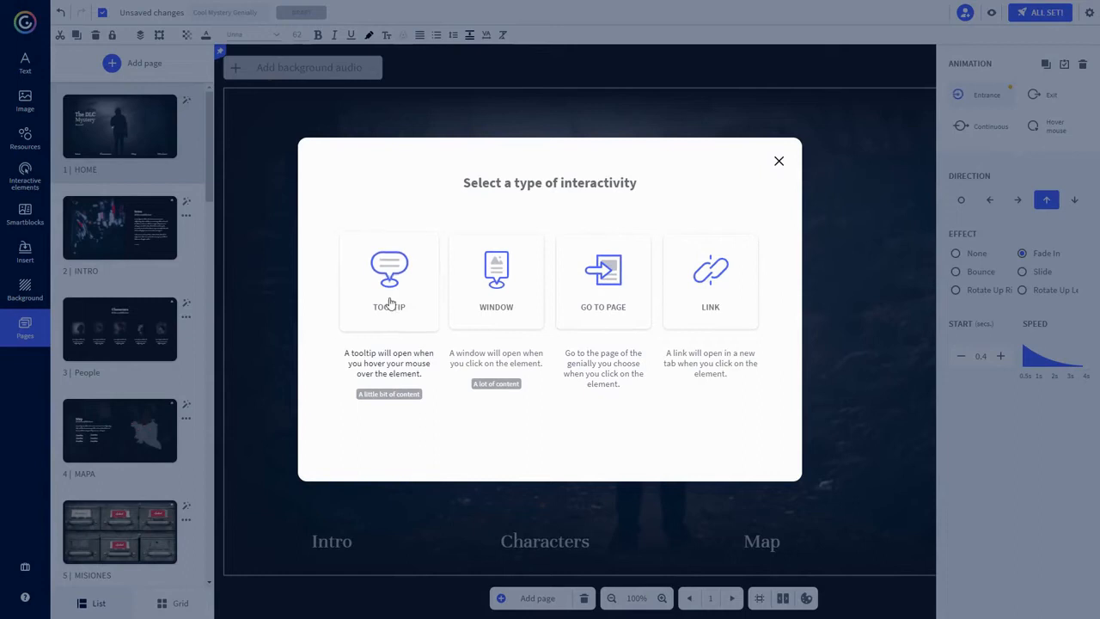
pyautogui.moveTo(609, 278)
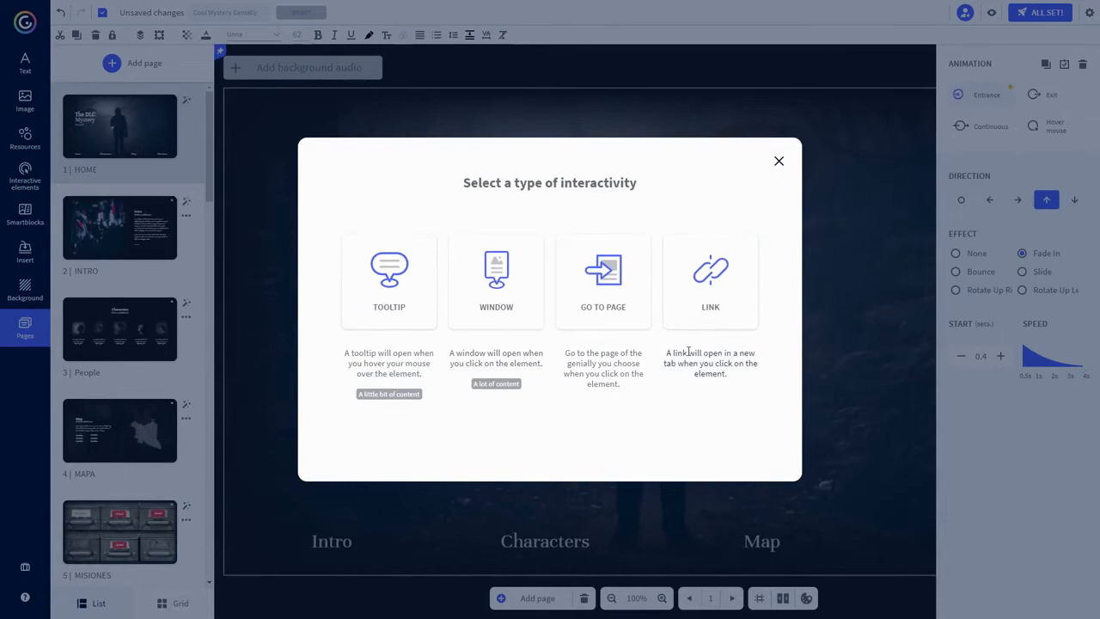
pyautogui.click(779, 161)
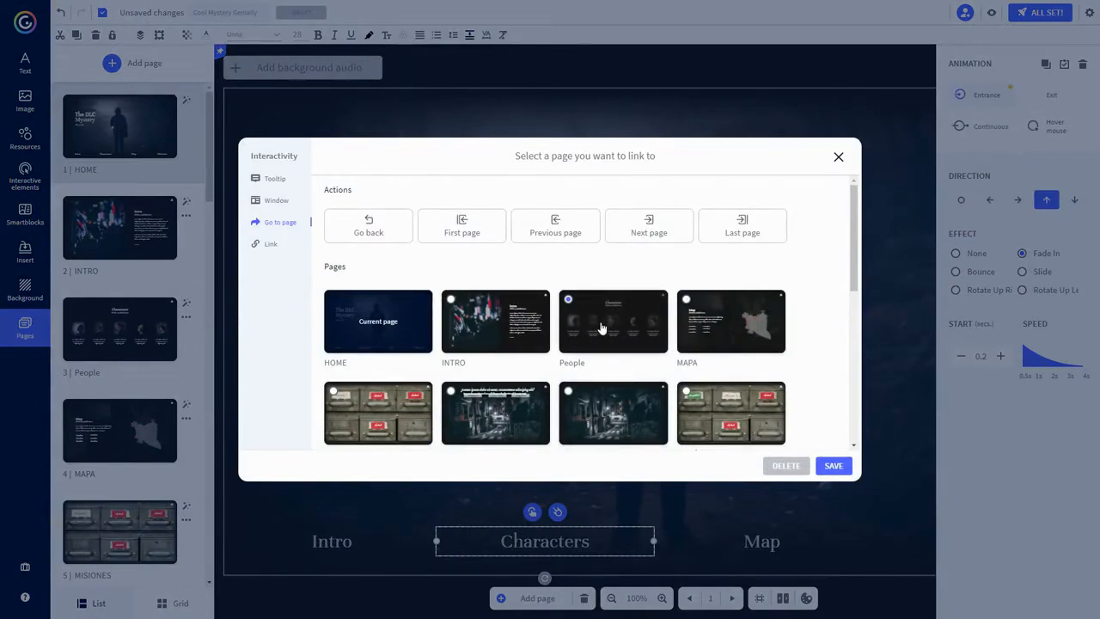
pyautogui.click(839, 156)
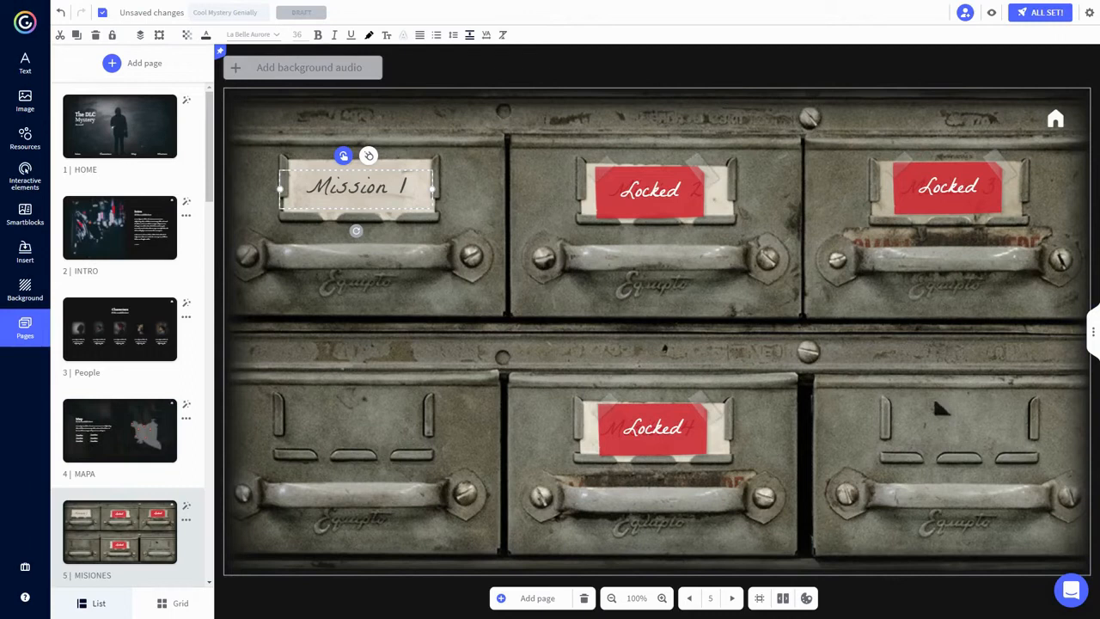
# Return to the home page and group the title and subtitle together
pyautogui.click(120, 127)
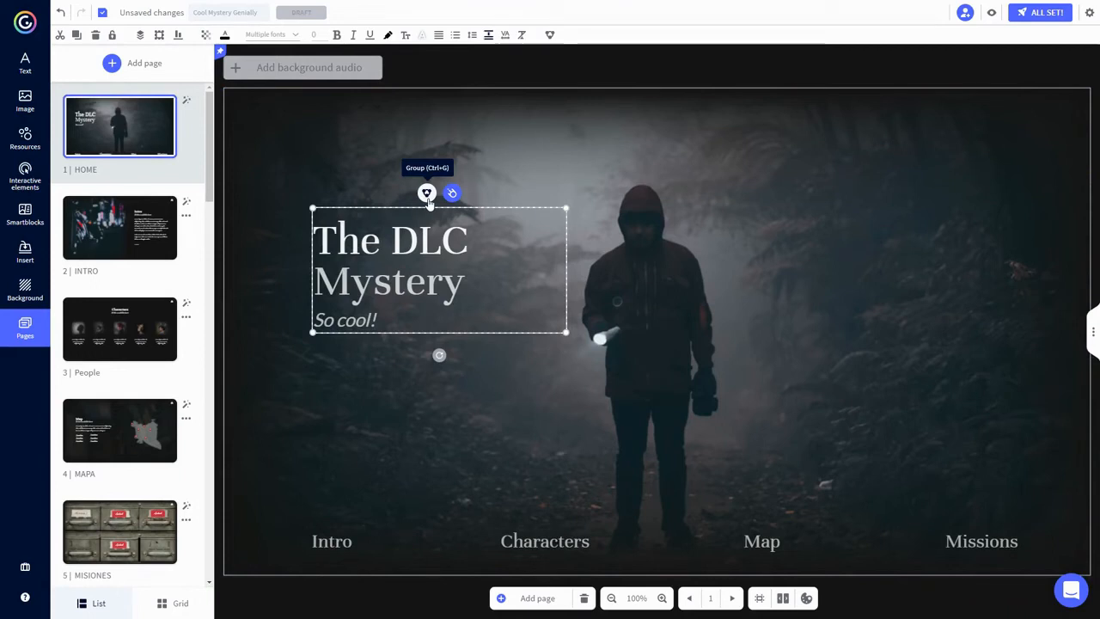
pyautogui.click(426, 192)
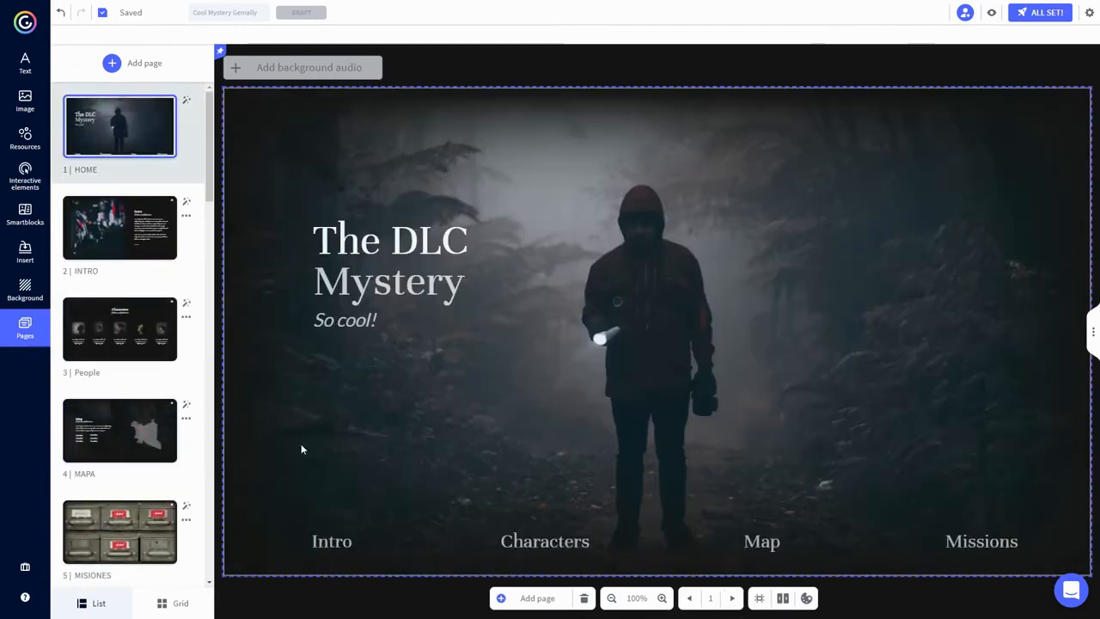
# Browse the People, Map, Missions and congratulations pages, ending on the Intro page
pyautogui.click(330, 540)
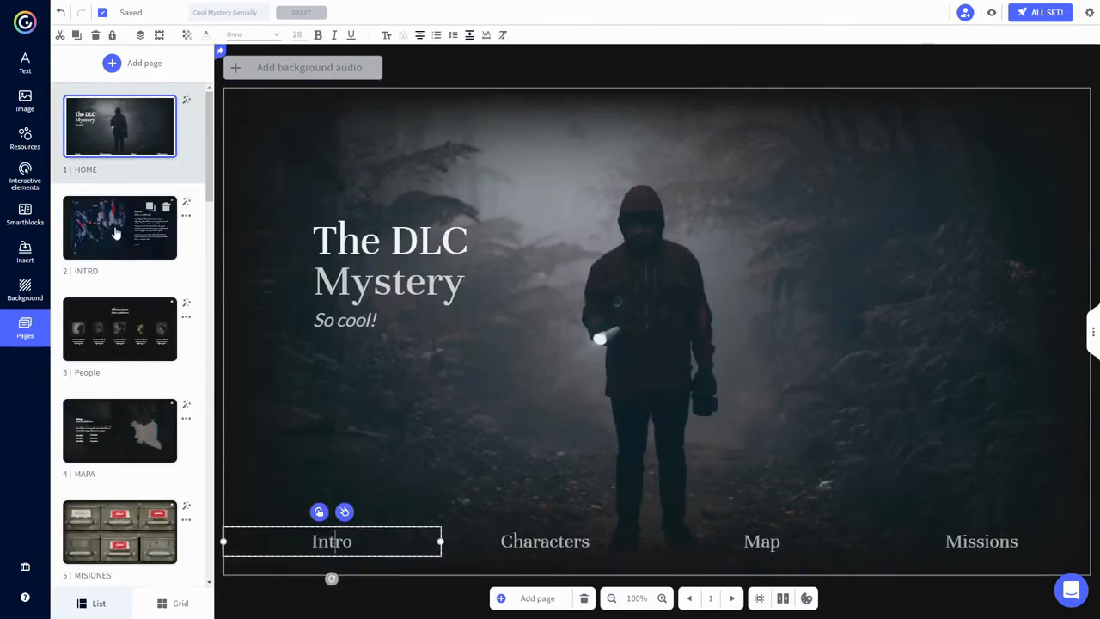
pyautogui.click(120, 330)
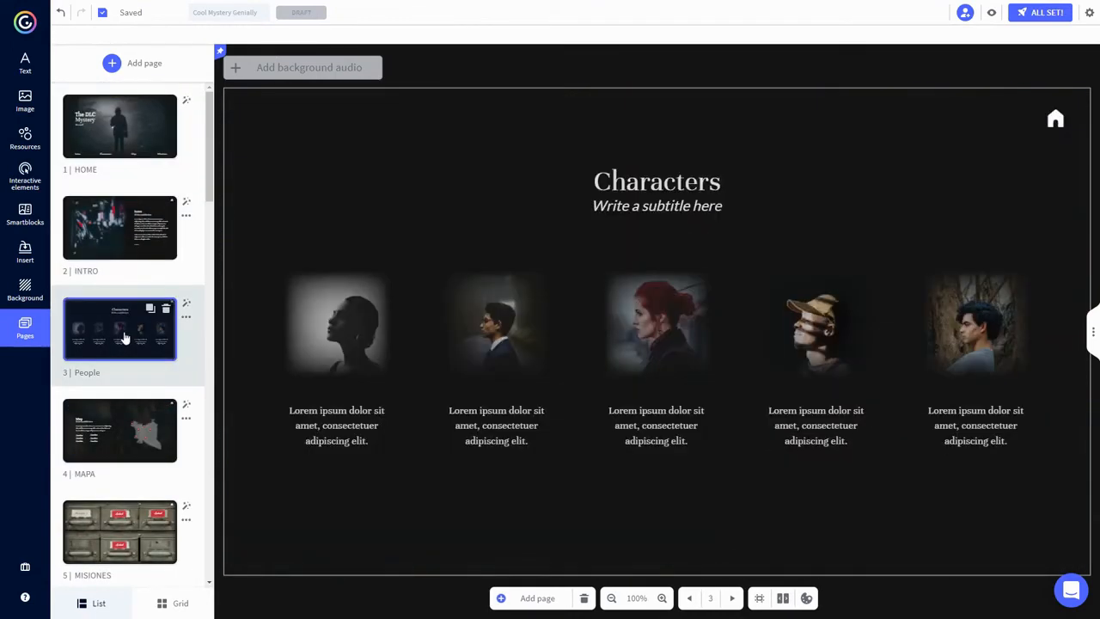
pyautogui.click(120, 429)
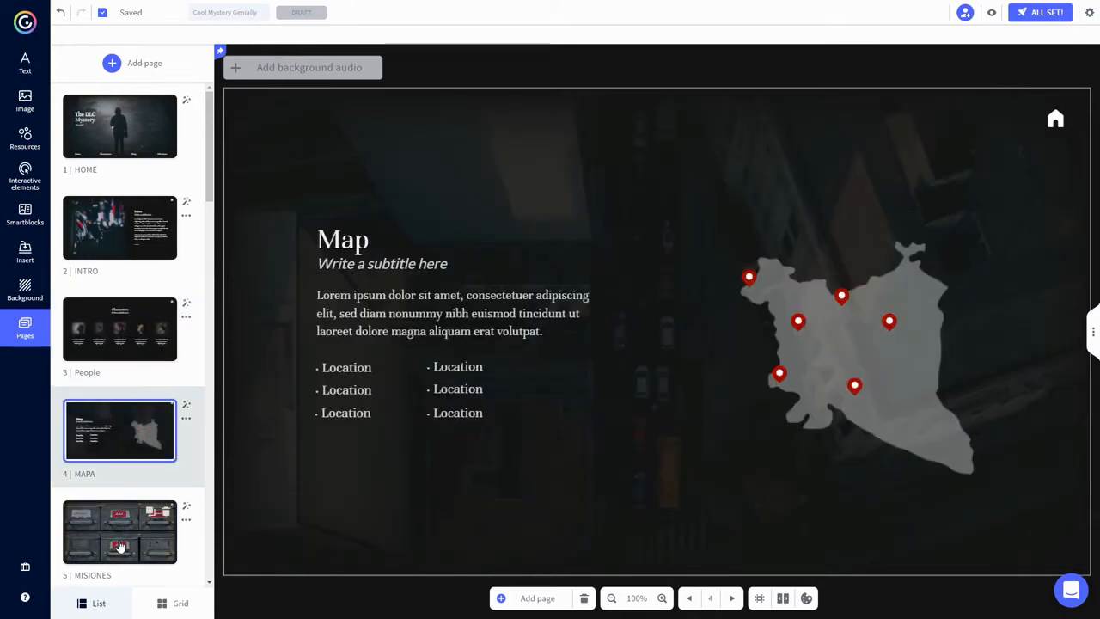
pyautogui.click(120, 533)
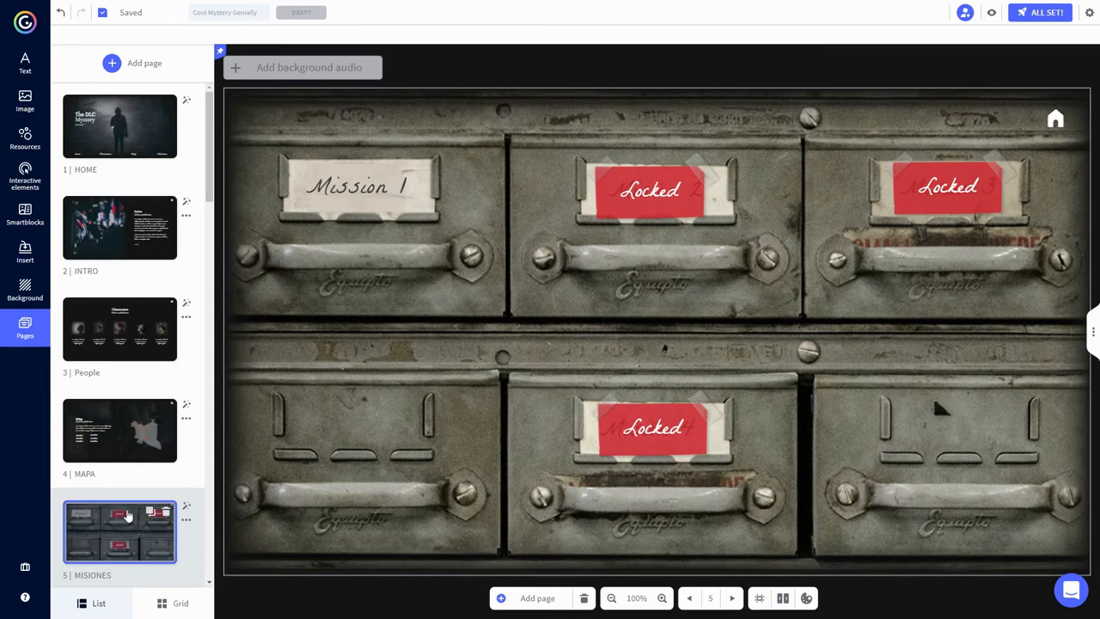
pyautogui.scroll(-3)
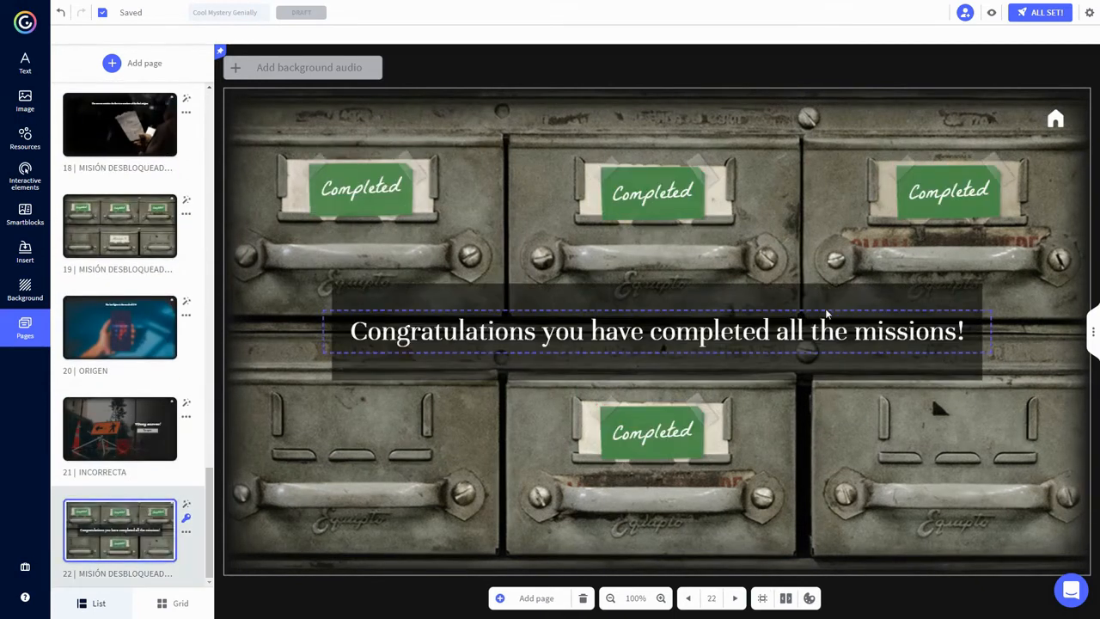
pyautogui.click(390, 495)
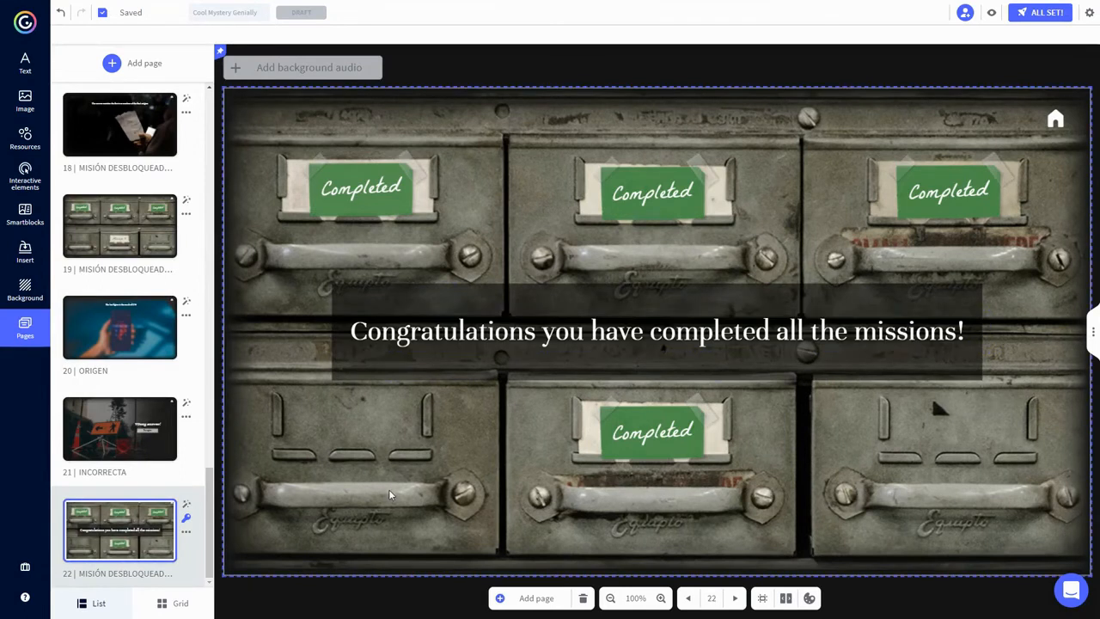
pyautogui.click(120, 227)
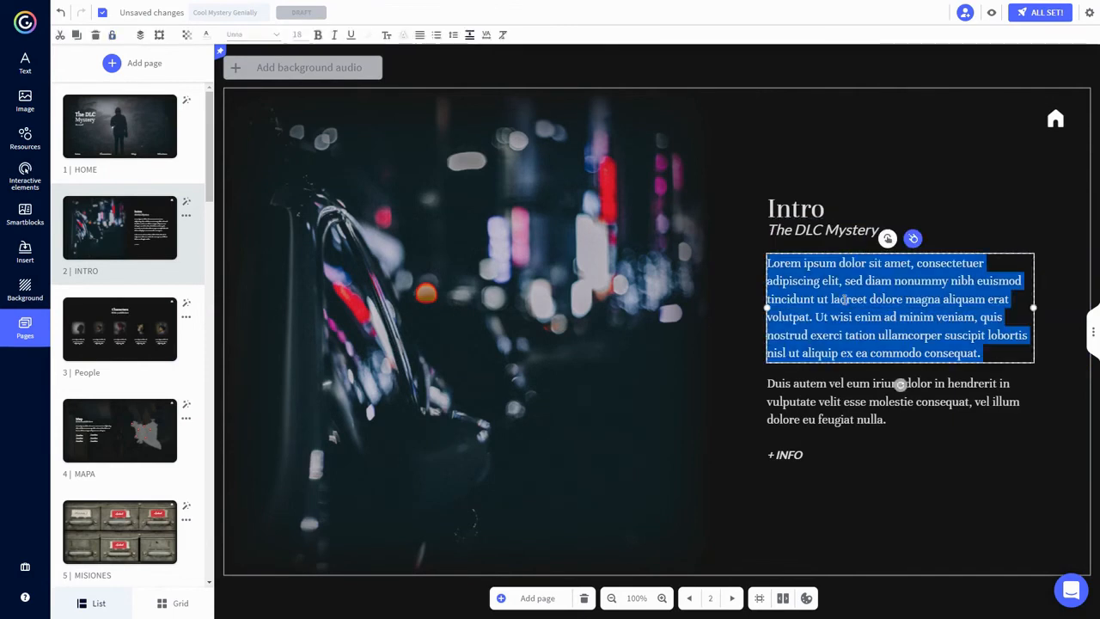
# Write the Intro story 'James, the DLC, is missing!...' and move on to the Missions page
pyautogui.write('James, the DLC, is missing! The only way to find him is to')
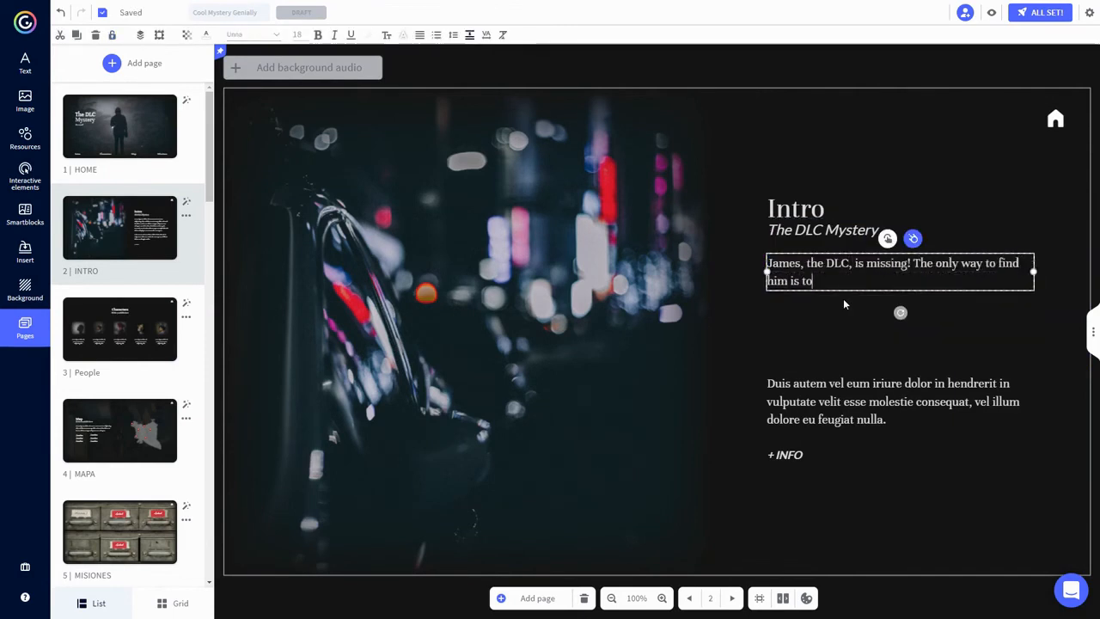
pyautogui.click(120, 330)
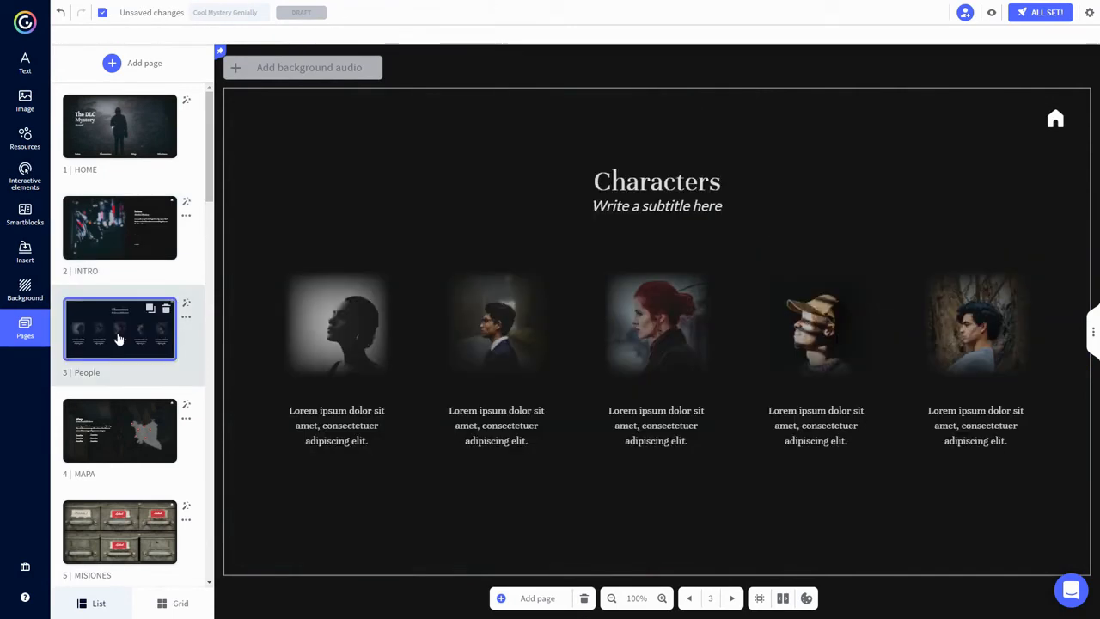
pyautogui.moveTo(113, 437)
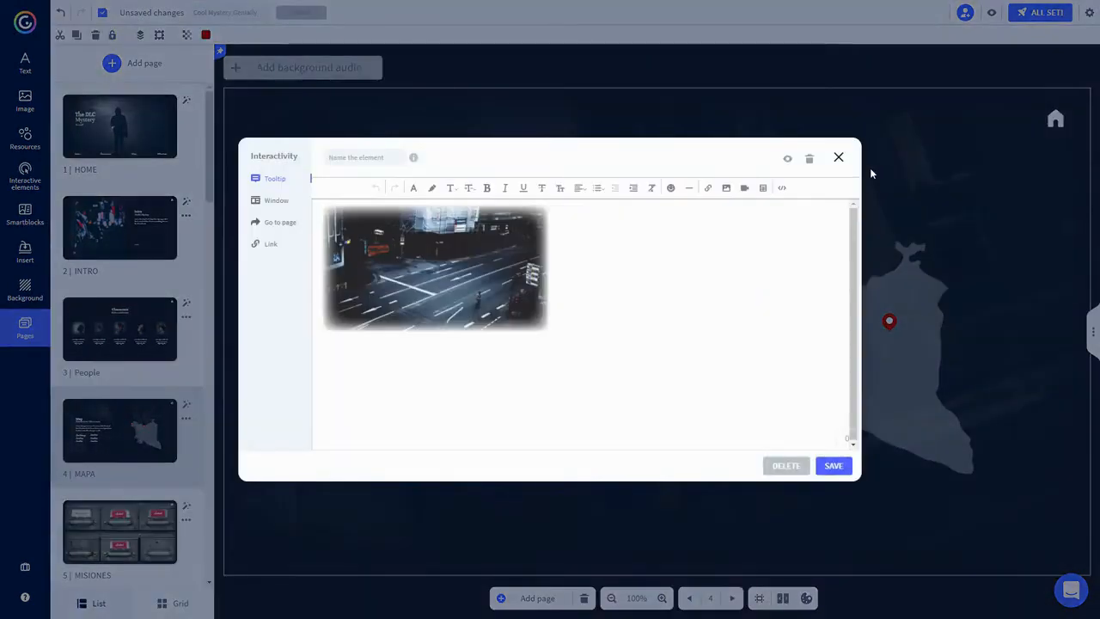
pyautogui.click(836, 158)
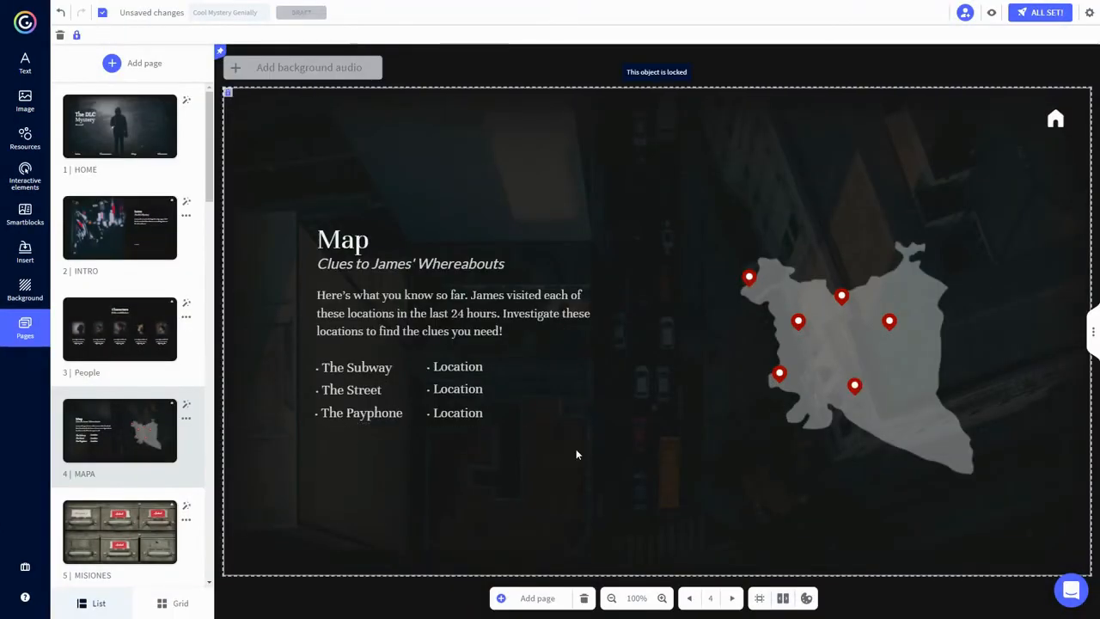
pyautogui.click(121, 258)
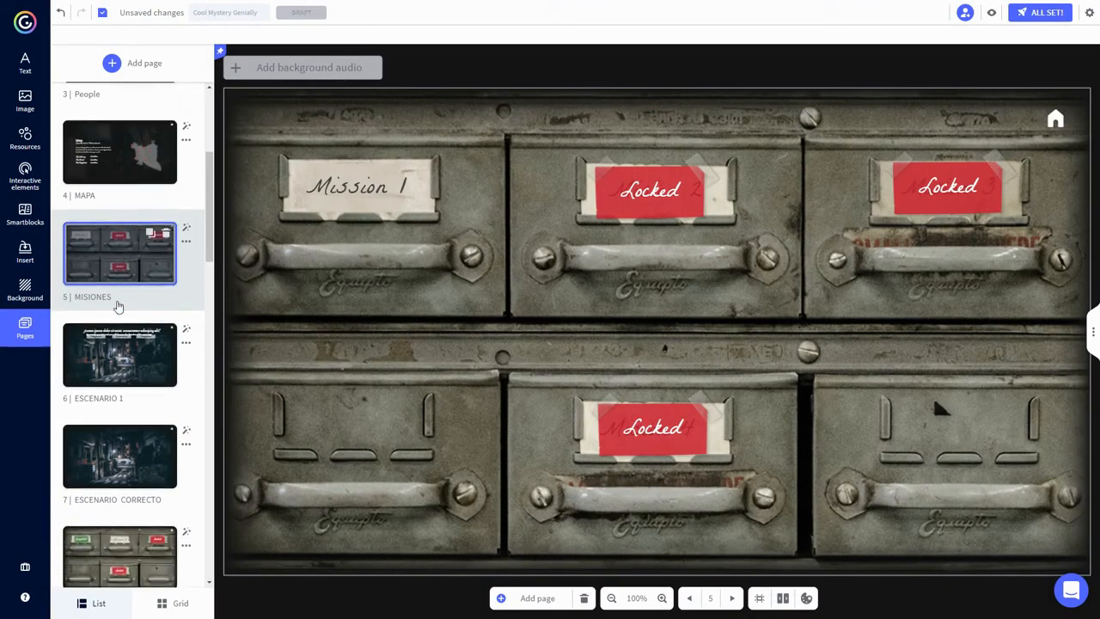
# Preview the renamed breakout pages and return to the editor
pyautogui.click(120, 382)
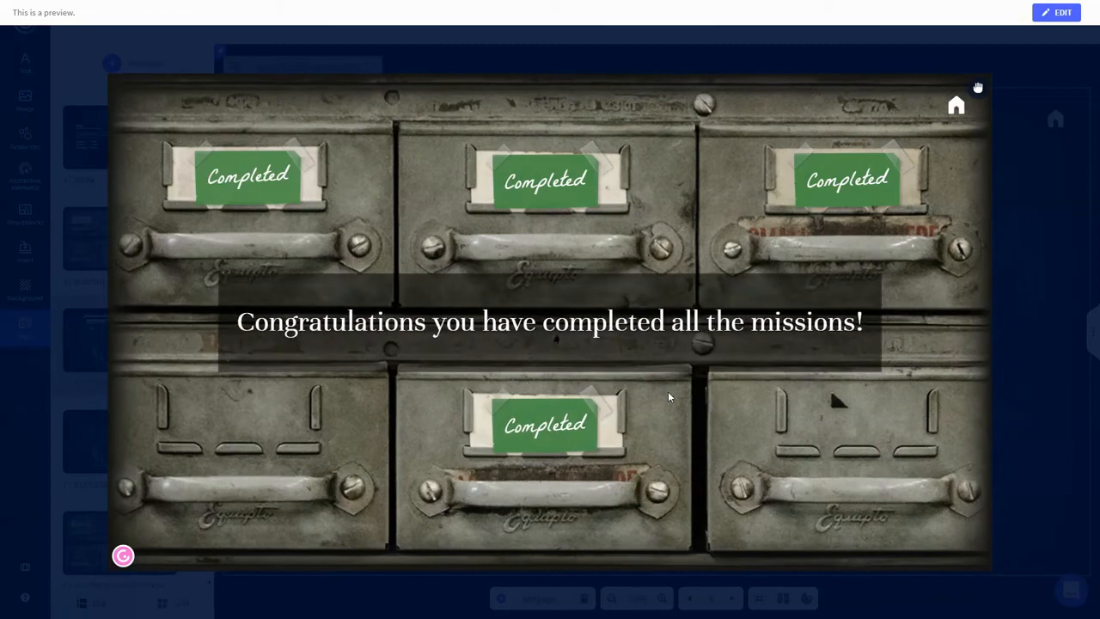
pyautogui.click(1055, 12)
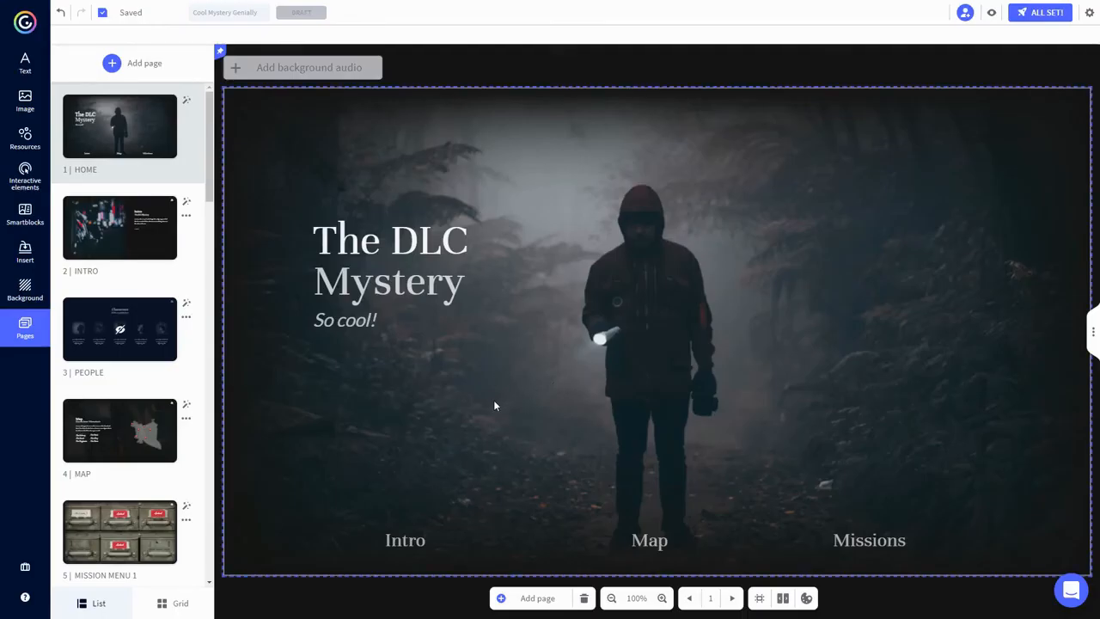
pyautogui.moveTo(1014, 110)
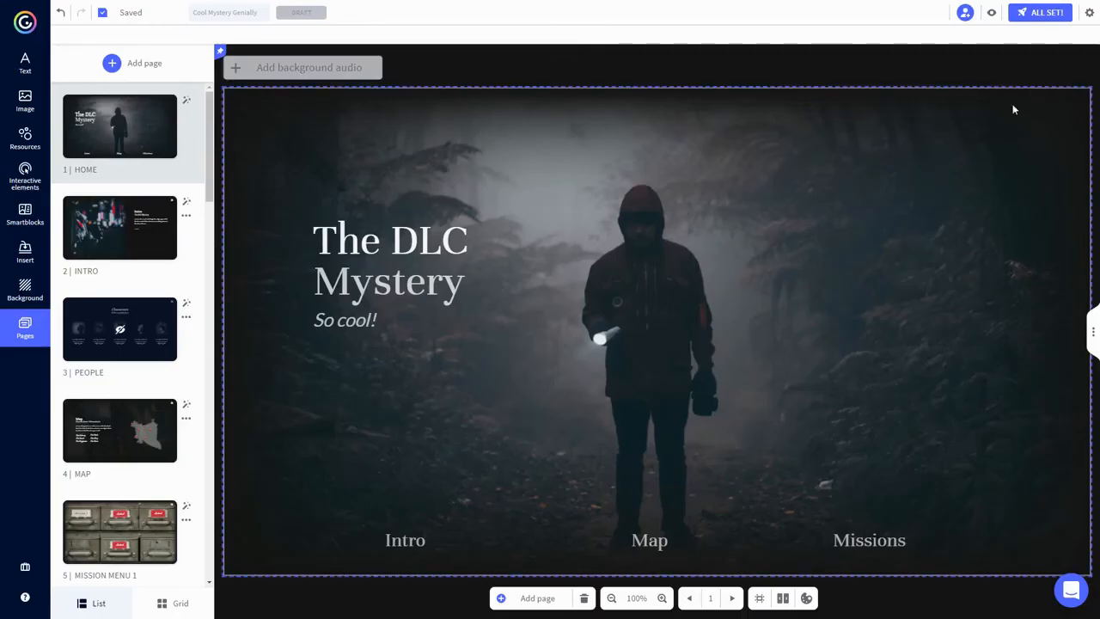
# Publish The DLC Mystery publicly as reusable and copy its share link
pyautogui.click(1041, 12)
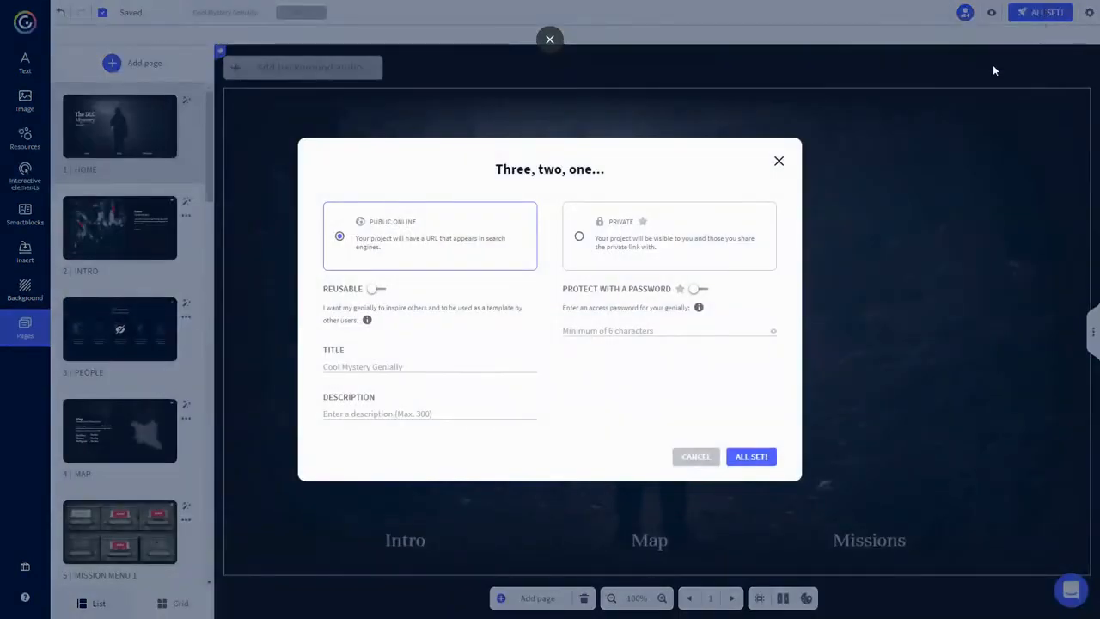
pyautogui.moveTo(447, 380)
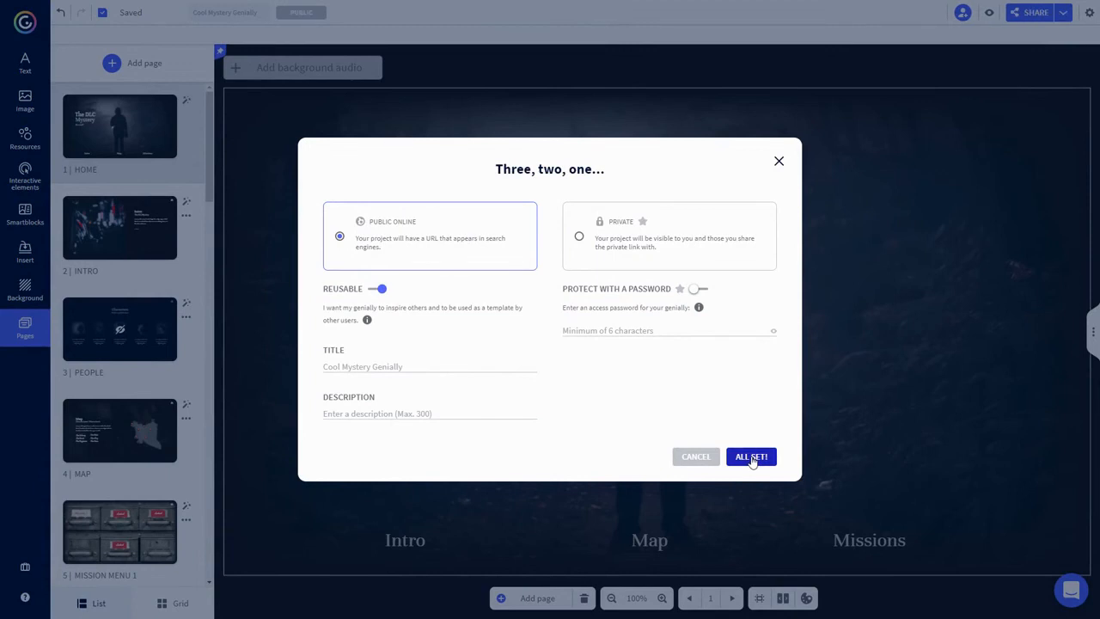
pyautogui.click(749, 457)
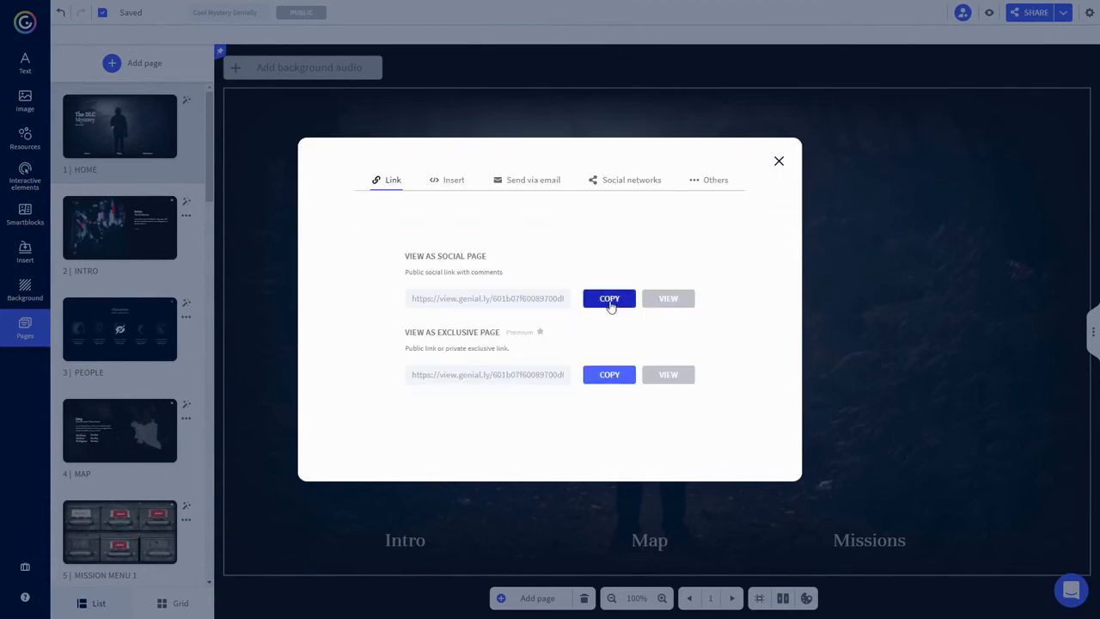
pyautogui.click(778, 161)
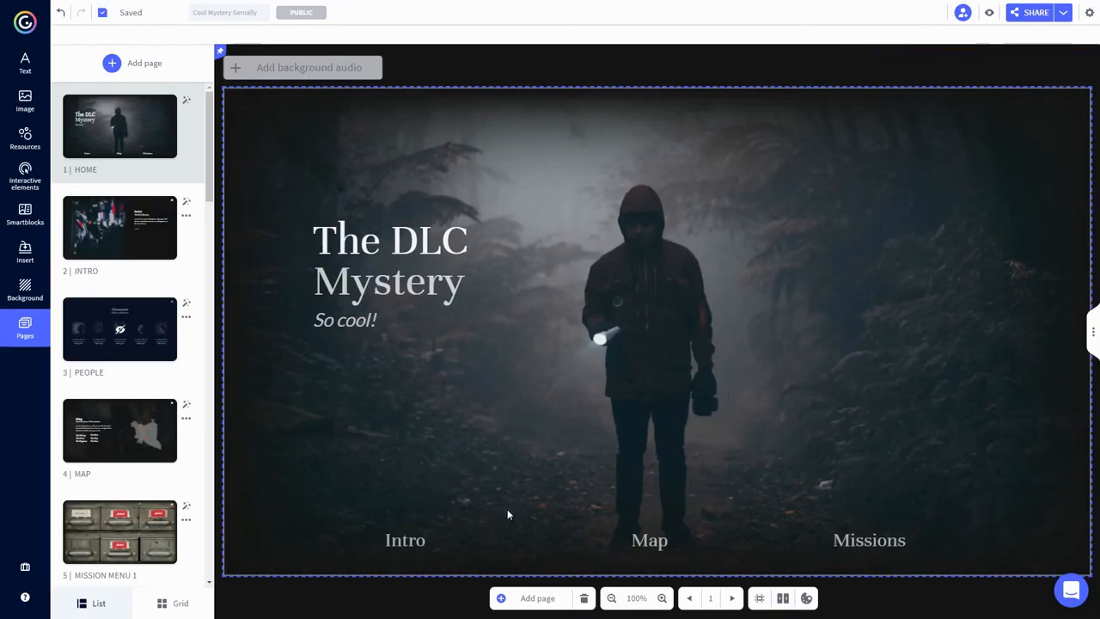
pyautogui.moveTo(866, 395)
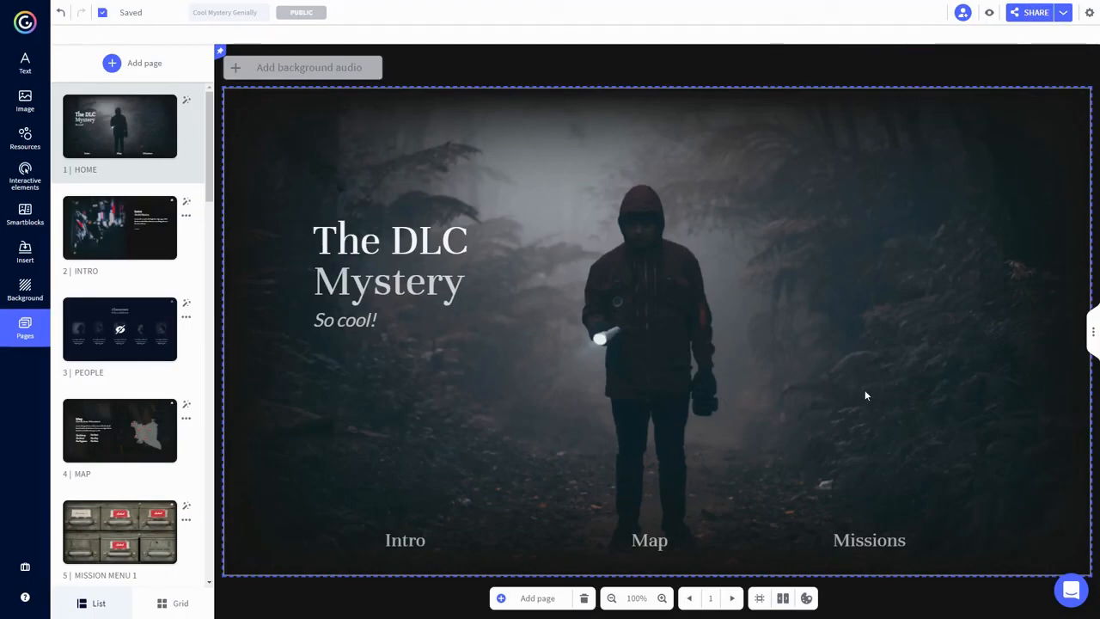